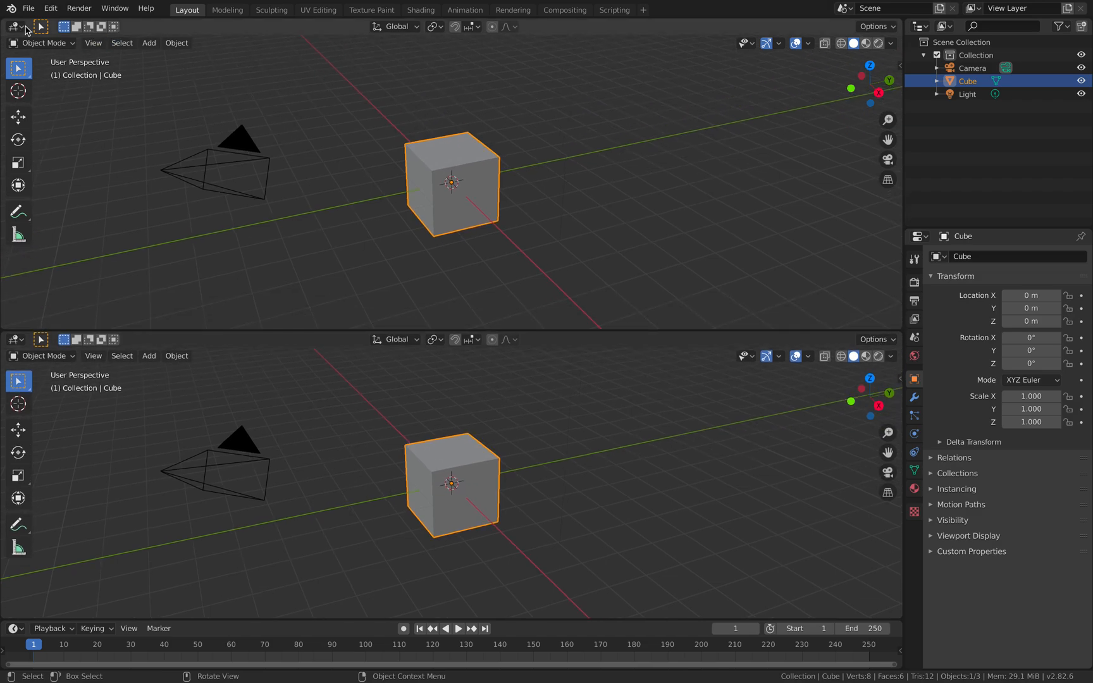
Make the top editor a Sorcar node tree with Extrude Vertices (Individually) and Single Vertex nodes.
{"action": "left_click", "coordinate": [12, 27]}
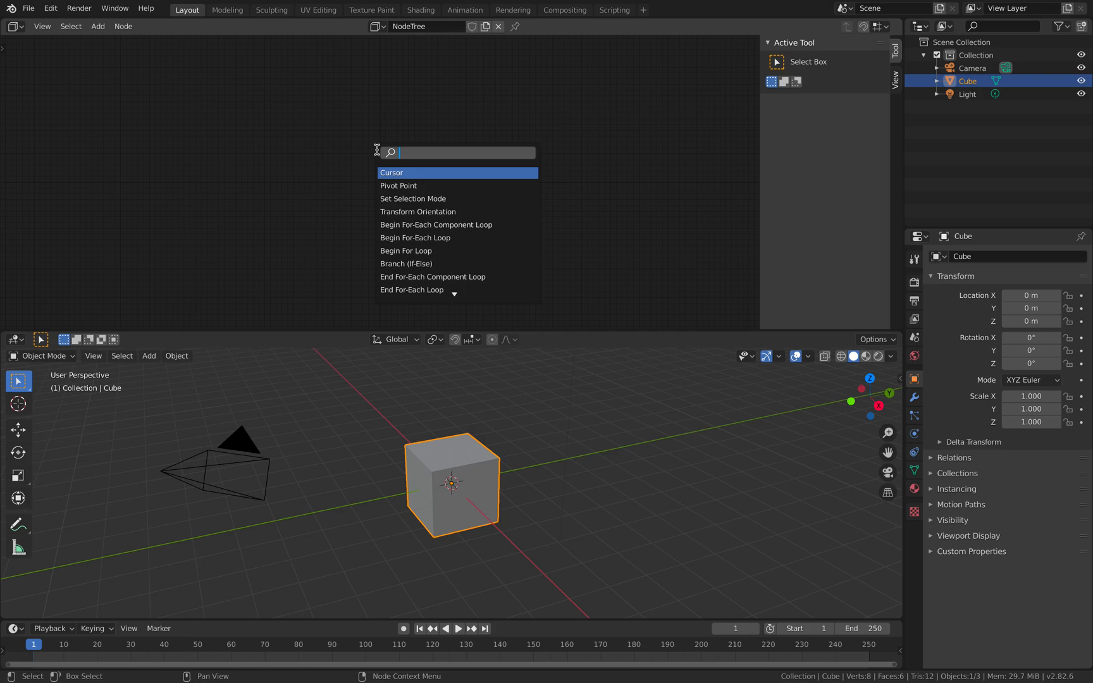
{"action": "type", "text": "ext"}
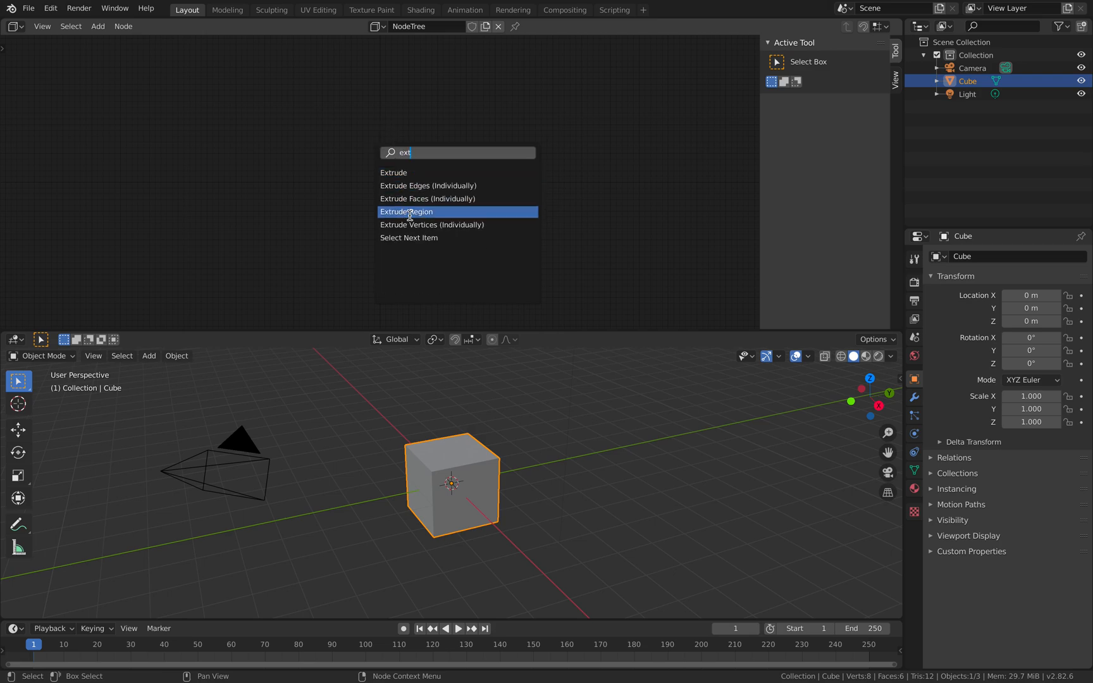
{"action": "mouse_move", "coordinate": [442, 225]}
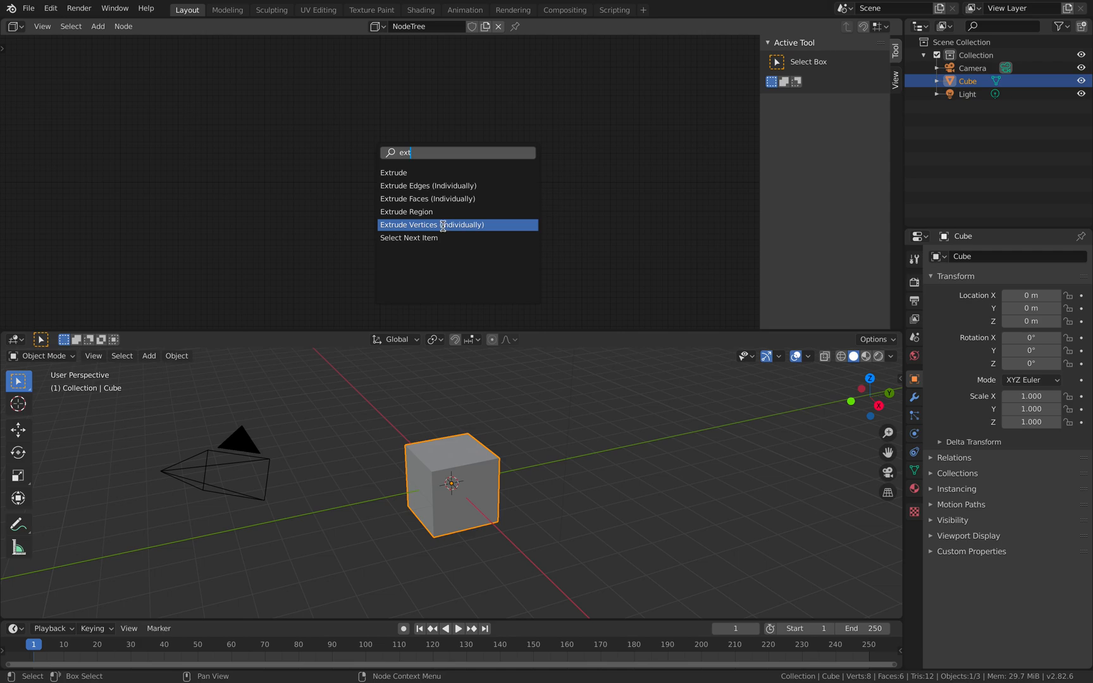
{"action": "left_click", "coordinate": [432, 225]}
{"action": "type", "text": "sin"}
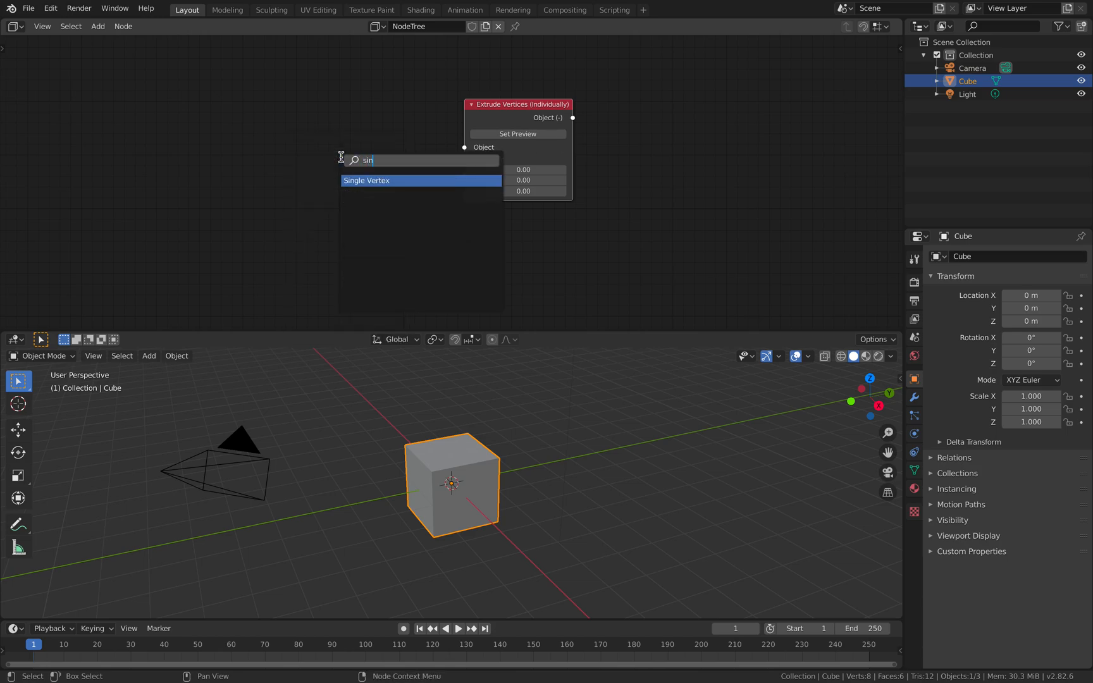
{"action": "left_click", "coordinate": [367, 180]}
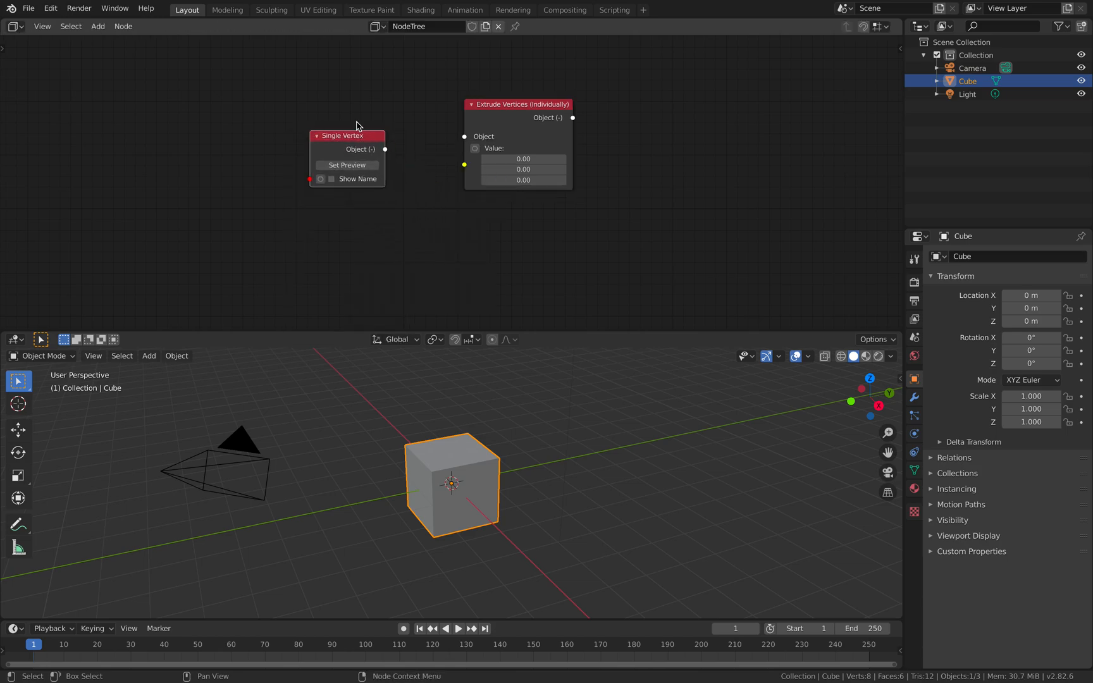
Use File > Save As to store the project on the Desktop as SC_randomwalk_001.blend.
{"action": "left_click", "coordinate": [28, 7]}
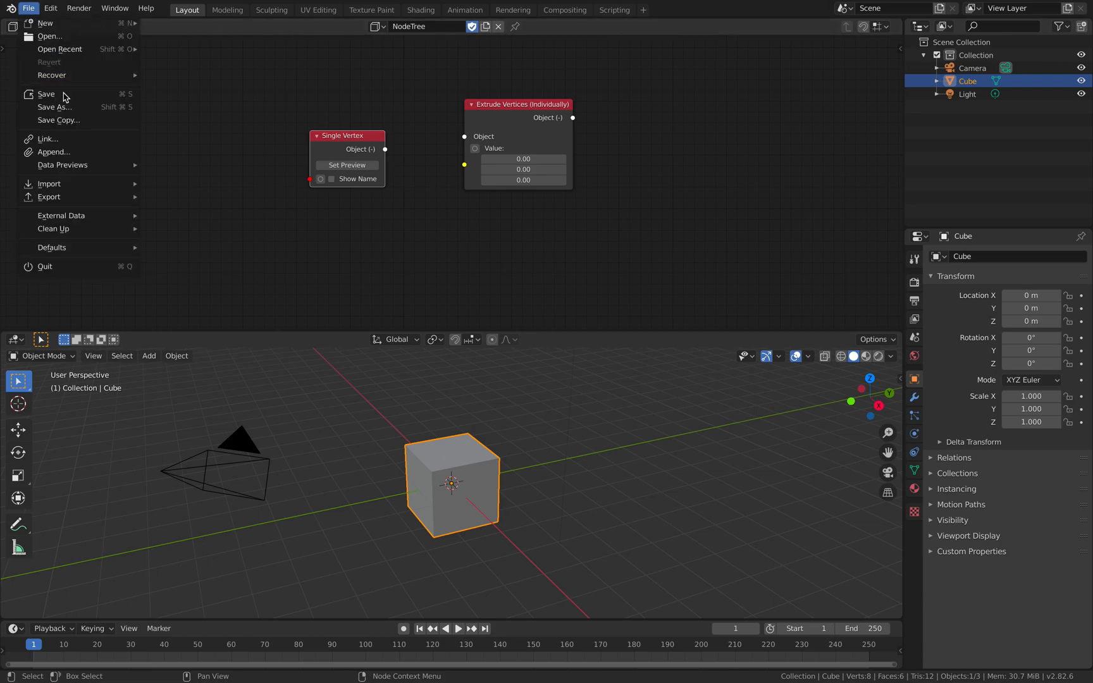
{"action": "left_click", "coordinate": [54, 107]}
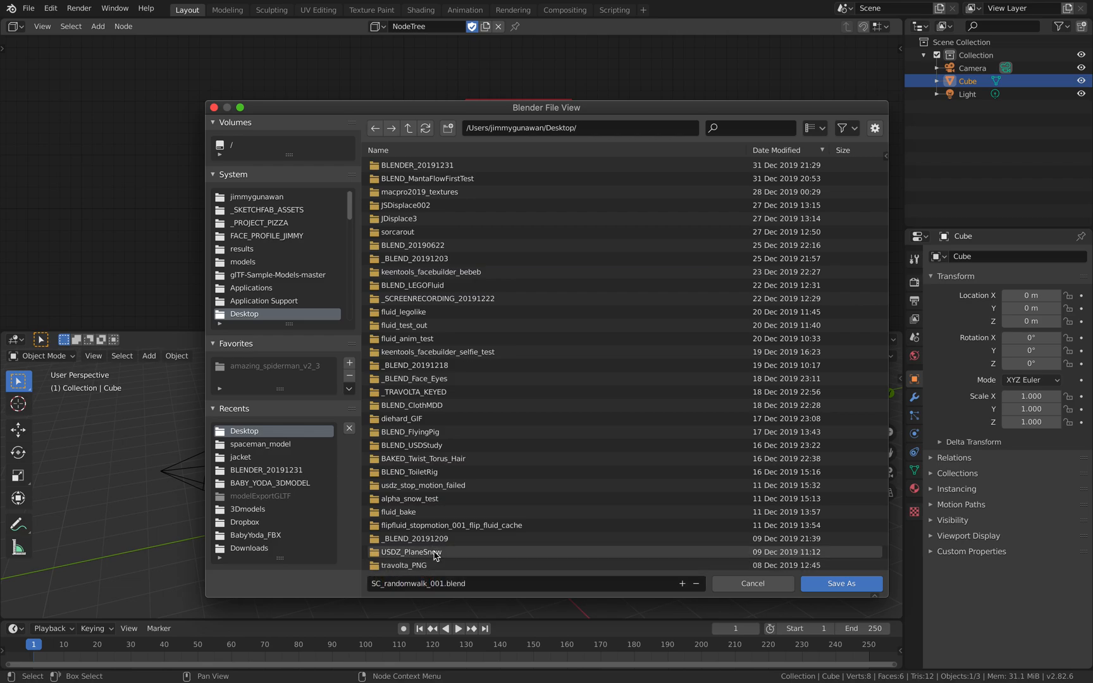
{"action": "left_click", "coordinate": [752, 583]}
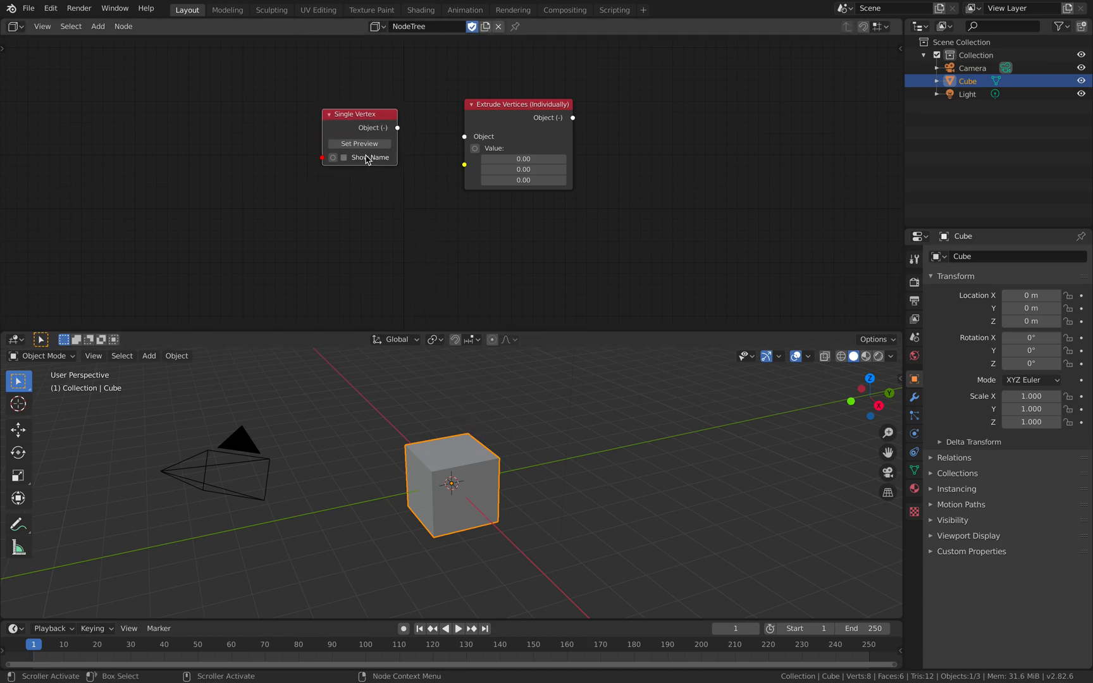
Link Single Vertex into Extrude Vertices and set extrusion to about -2.16, 2.16, 0.96.
{"action": "left_click", "coordinate": [343, 157]}
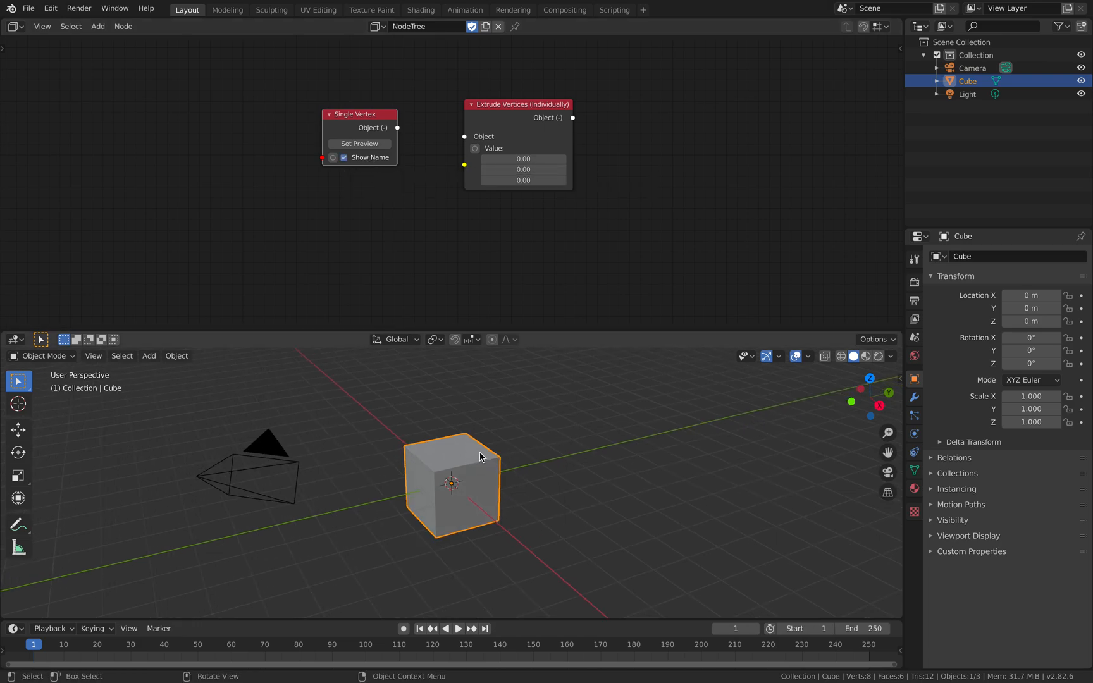
{"action": "mouse_move", "coordinate": [486, 417]}
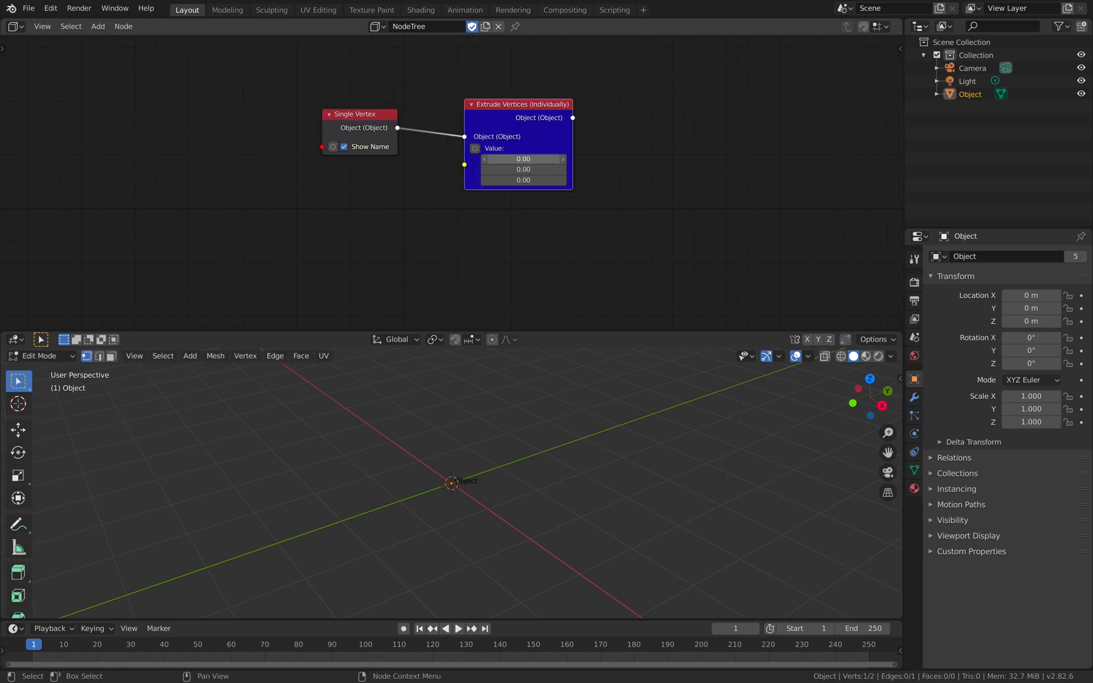
{"action": "left_click_drag", "start_coordinate": [523, 158], "coordinate": [524, 169]}
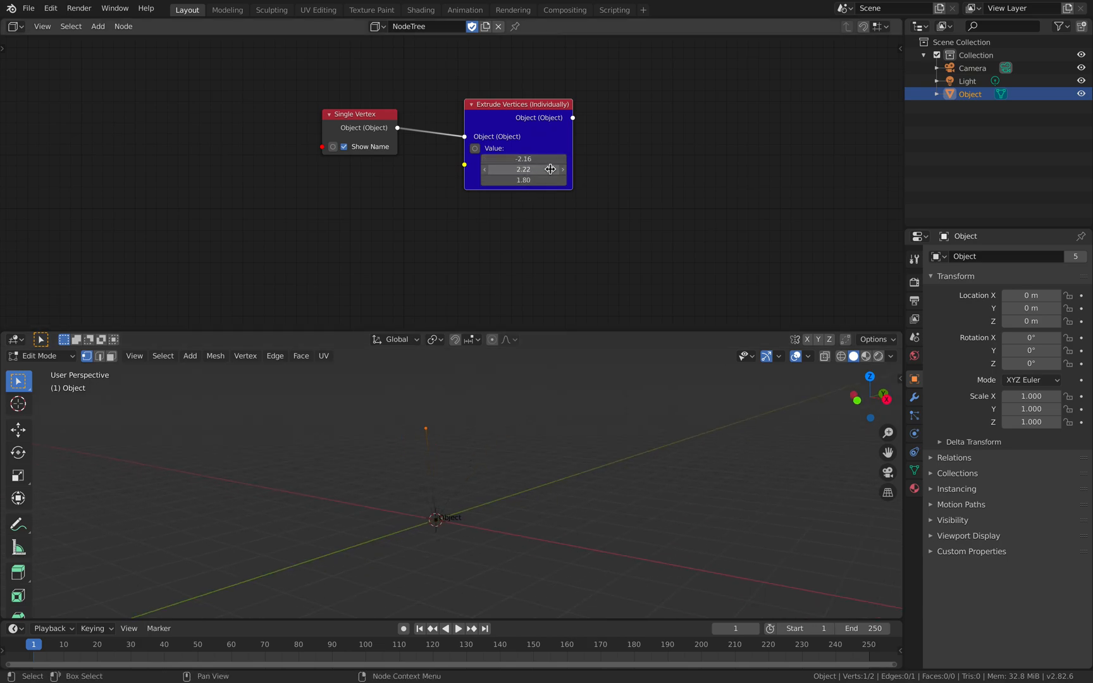
{"action": "left_click_drag", "start_coordinate": [524, 169], "coordinate": [516, 169]}
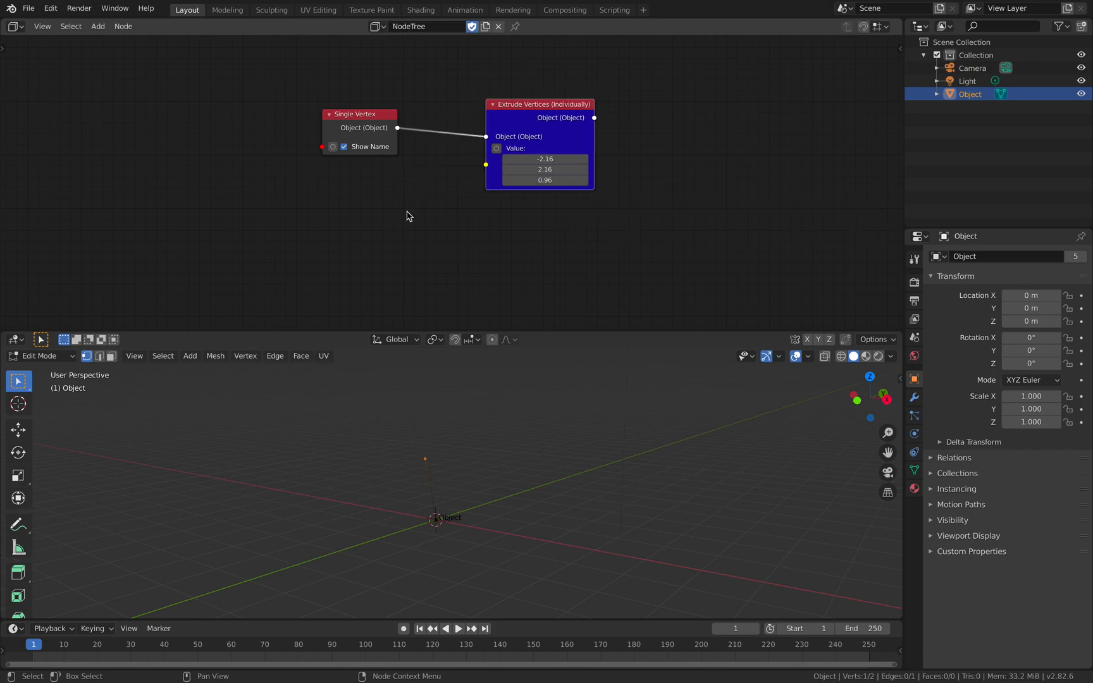
Add a Vector node feeding the extrude value, plus Number nodes for its components.
{"action": "type", "text": "vec"}
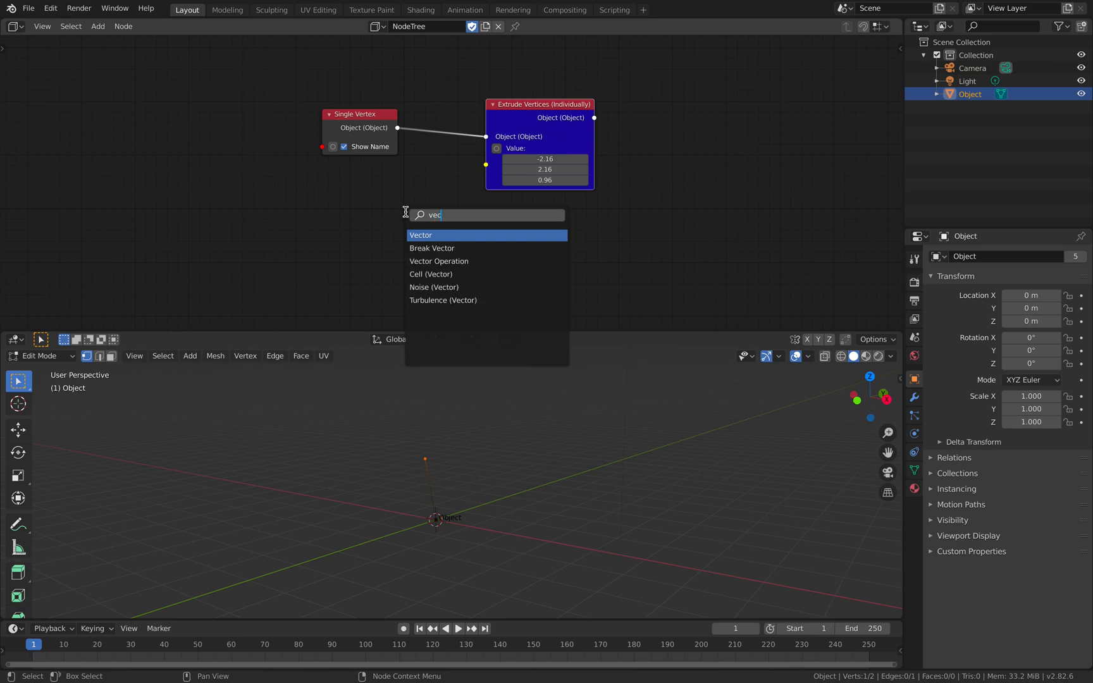
{"action": "left_click", "coordinate": [421, 235]}
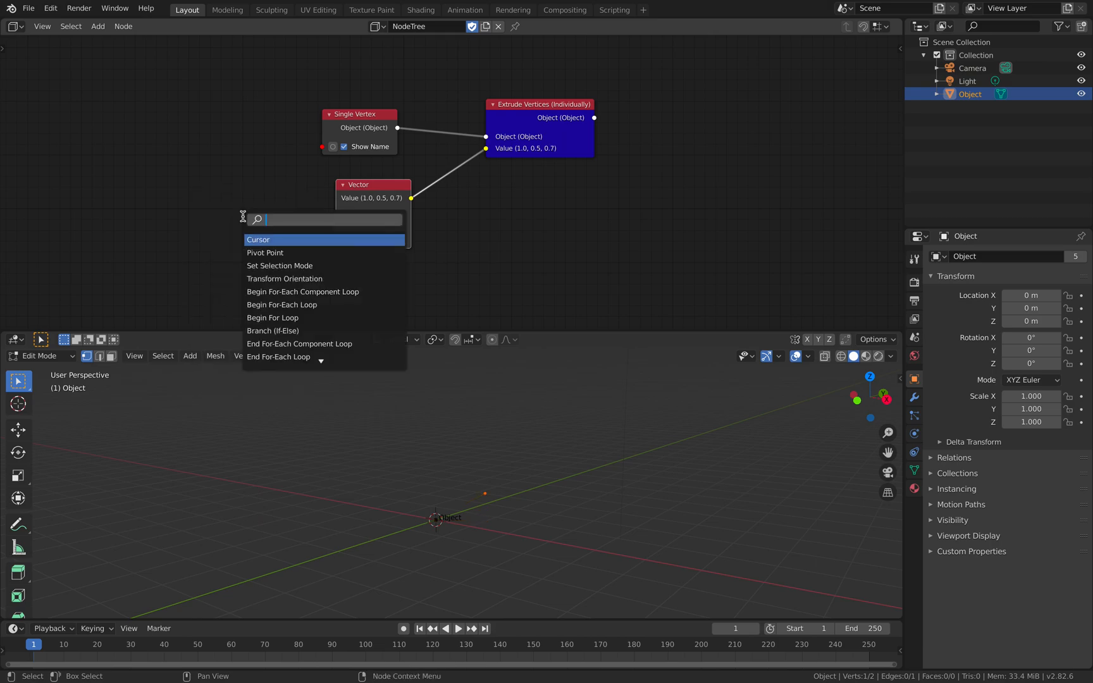
{"action": "type", "text": "num"}
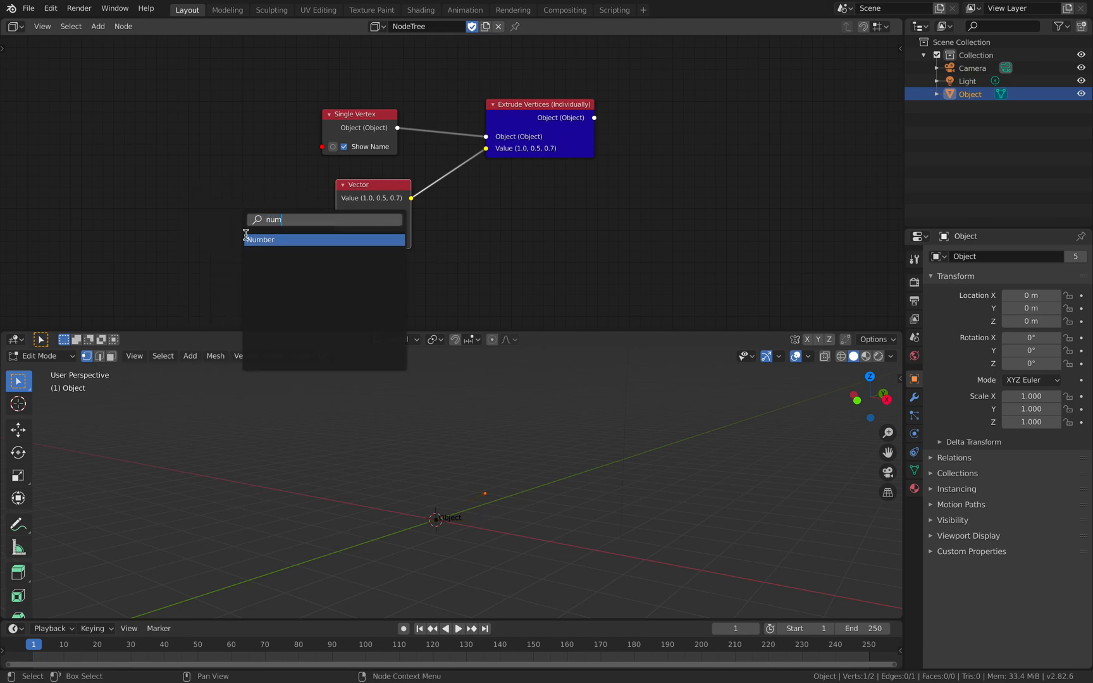
{"action": "left_click", "coordinate": [260, 239]}
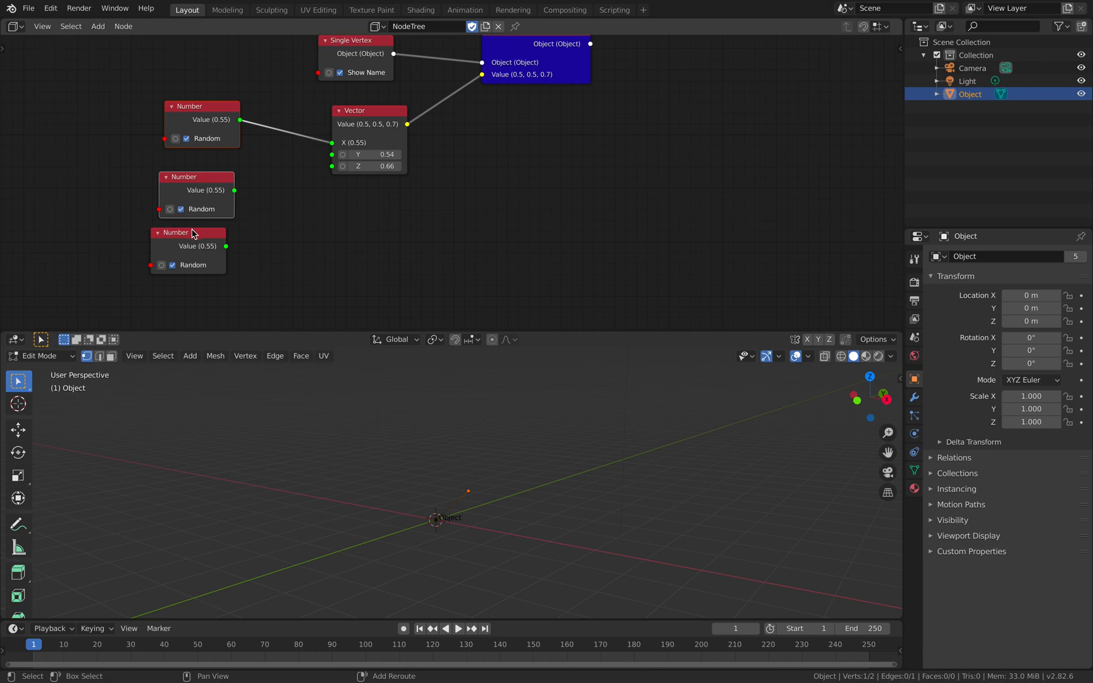
Expose each Number node's Seed and enable Random, giving extrude amounts about 0.5, 0.2, 0.3.
{"action": "left_click", "coordinate": [896, 82]}
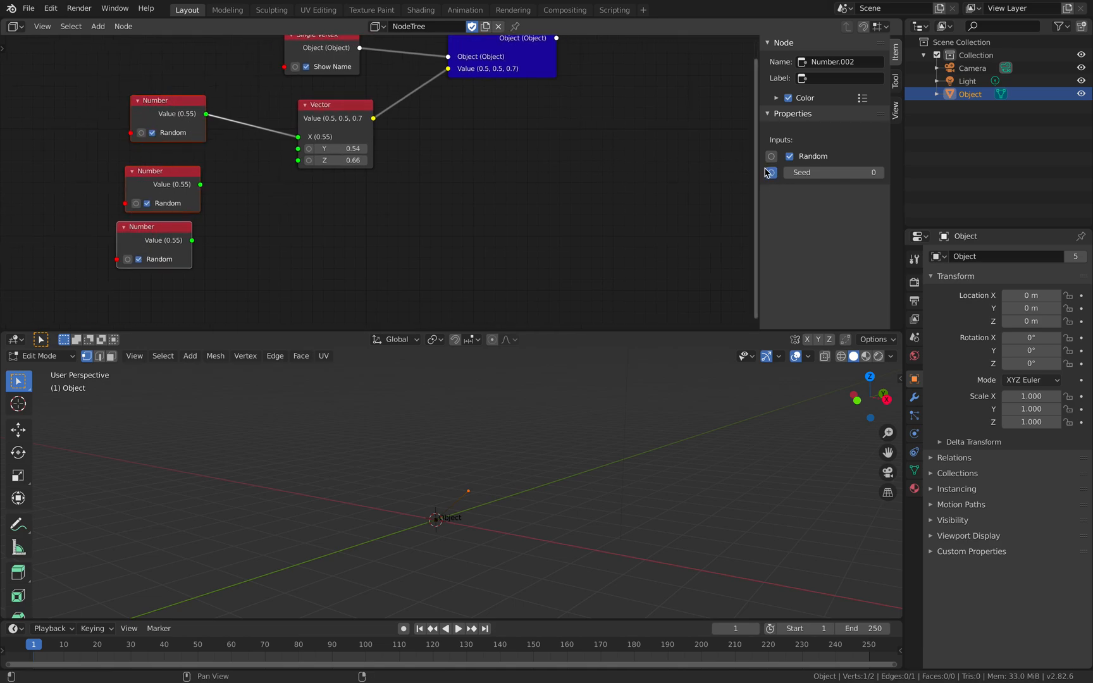
{"action": "left_click", "coordinate": [771, 172]}
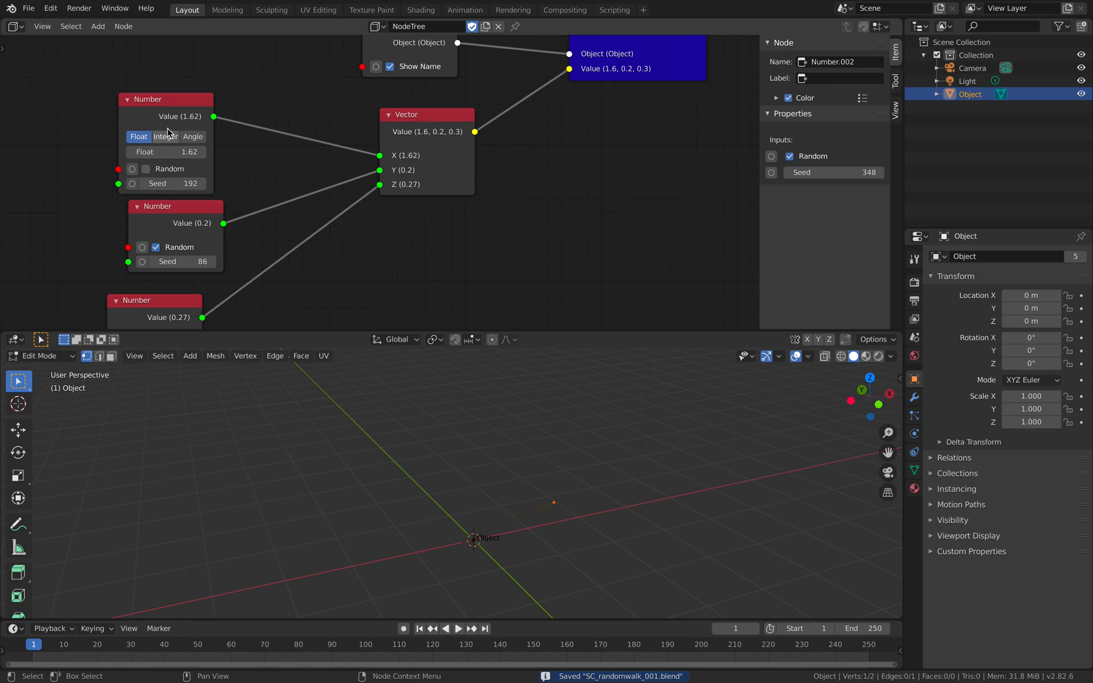
{"action": "mouse_move", "coordinate": [148, 169]}
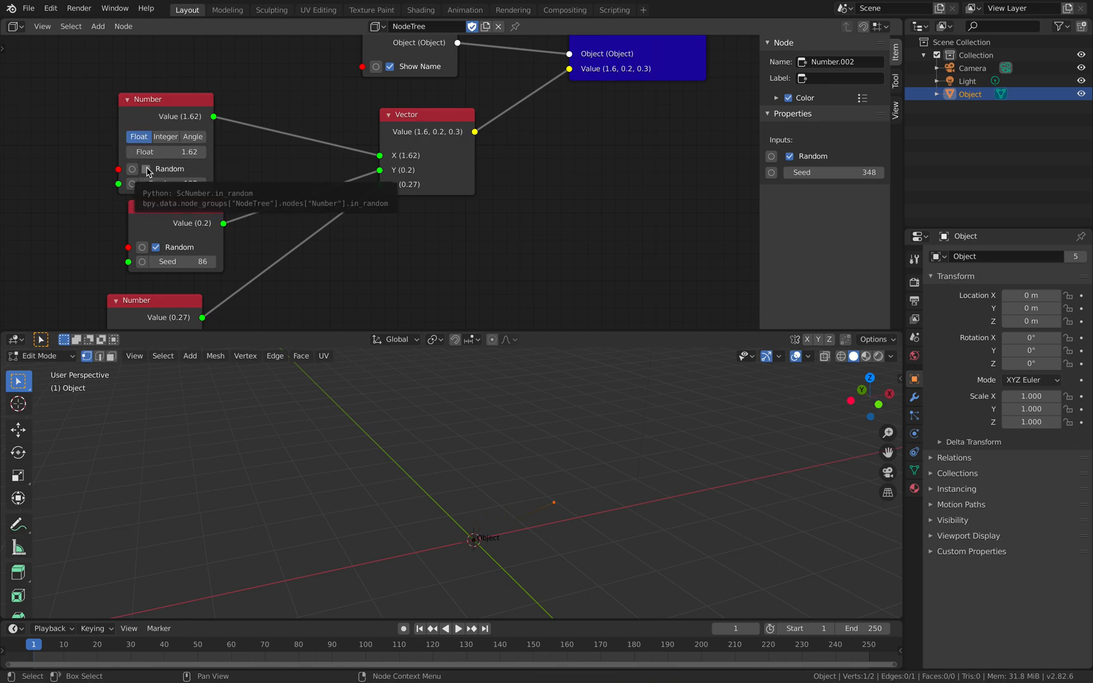
{"action": "left_click", "coordinate": [146, 139]}
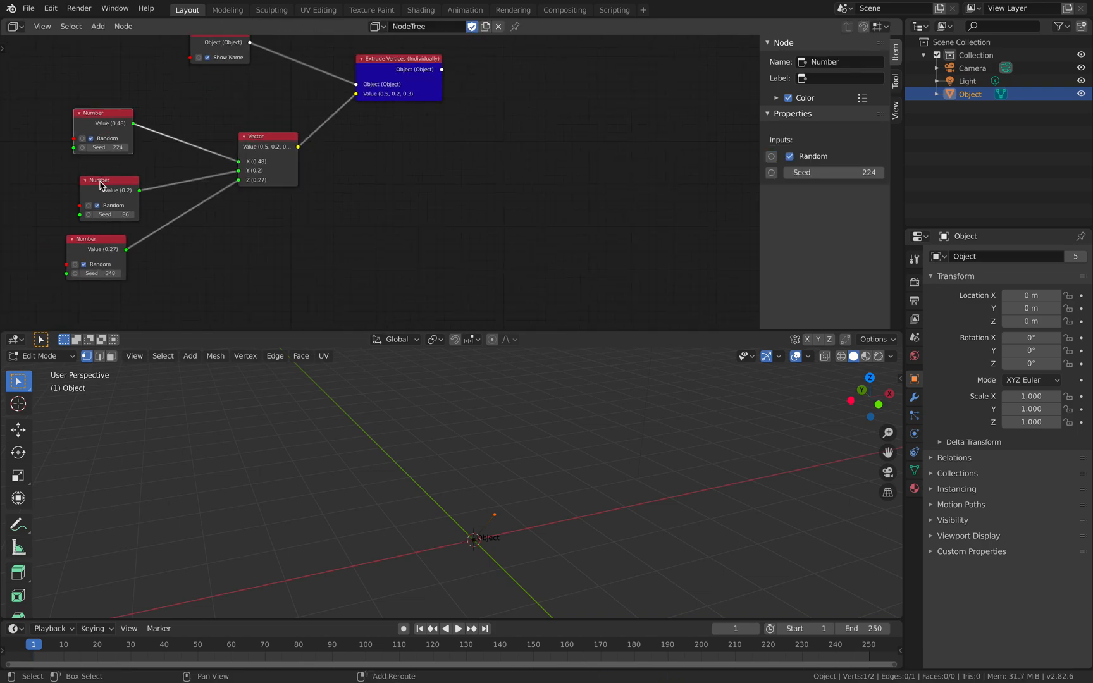
Duplicate the extrude, vector and number nodes, chain them after the first extrude, and save.
{"action": "left_click", "coordinate": [398, 59]}
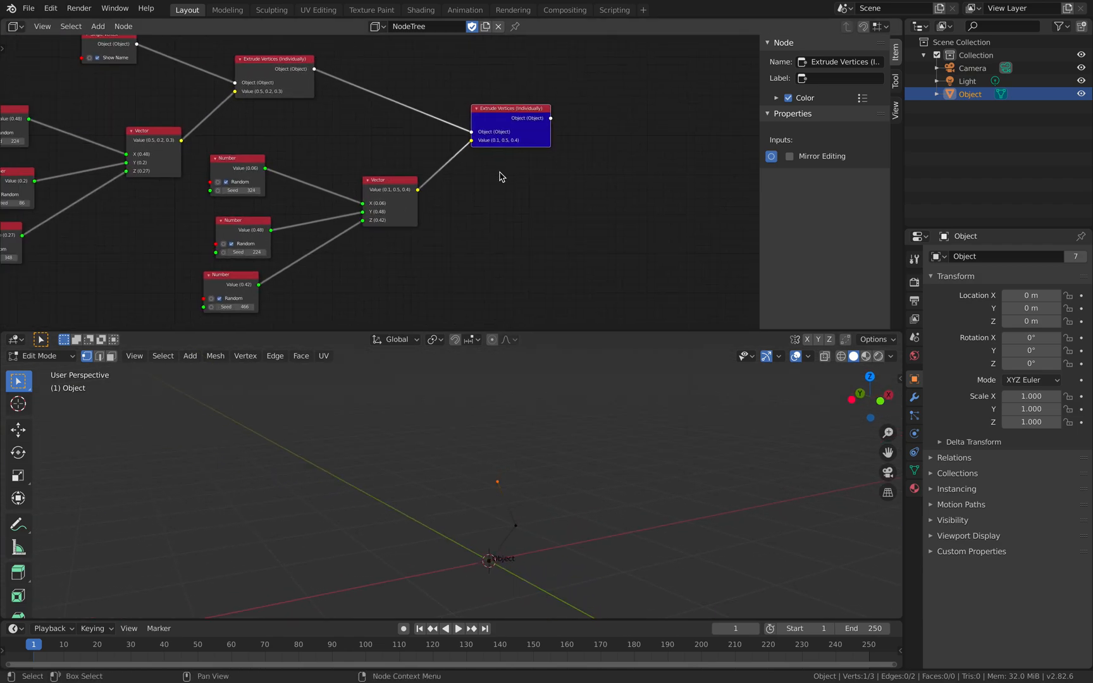
{"action": "key", "text": "ctrl+s"}
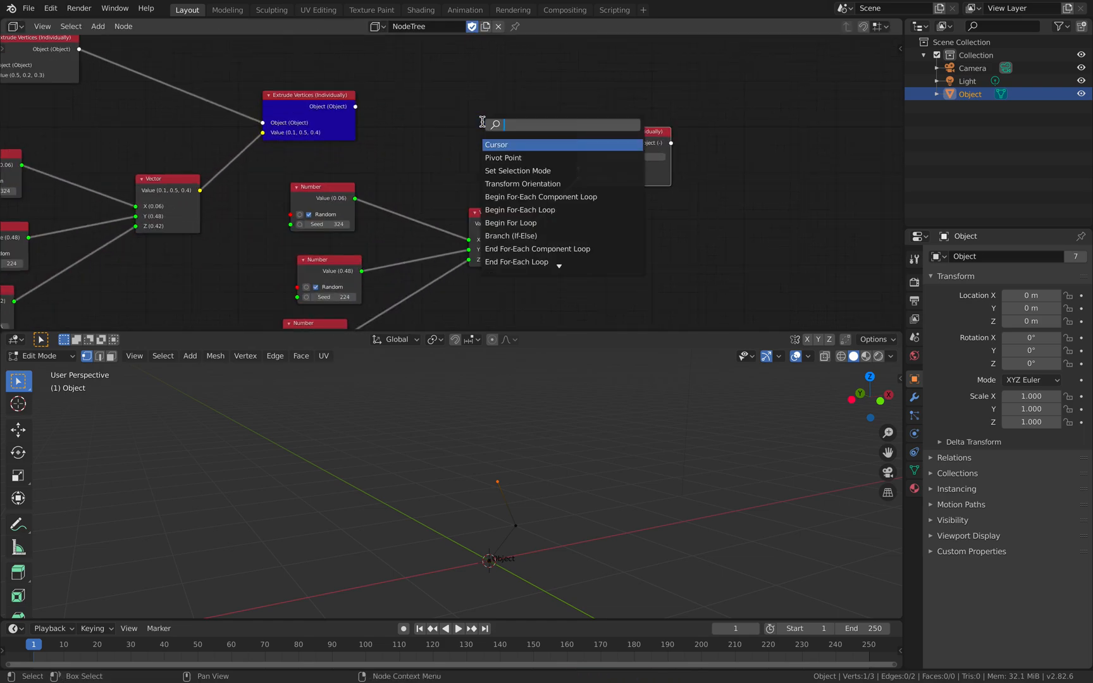
Wrap the random extrusion in a Begin/End For Loop of 100 iterations and inspect the trail.
{"action": "type", "text": "begin"}
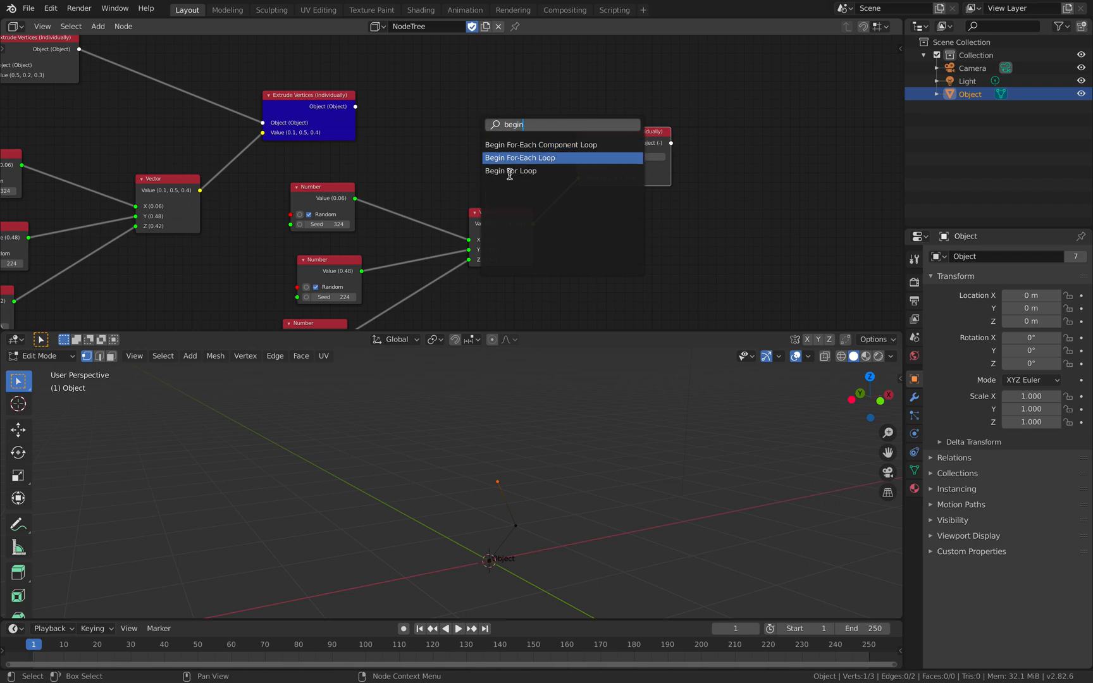
{"action": "mouse_move", "coordinate": [548, 145]}
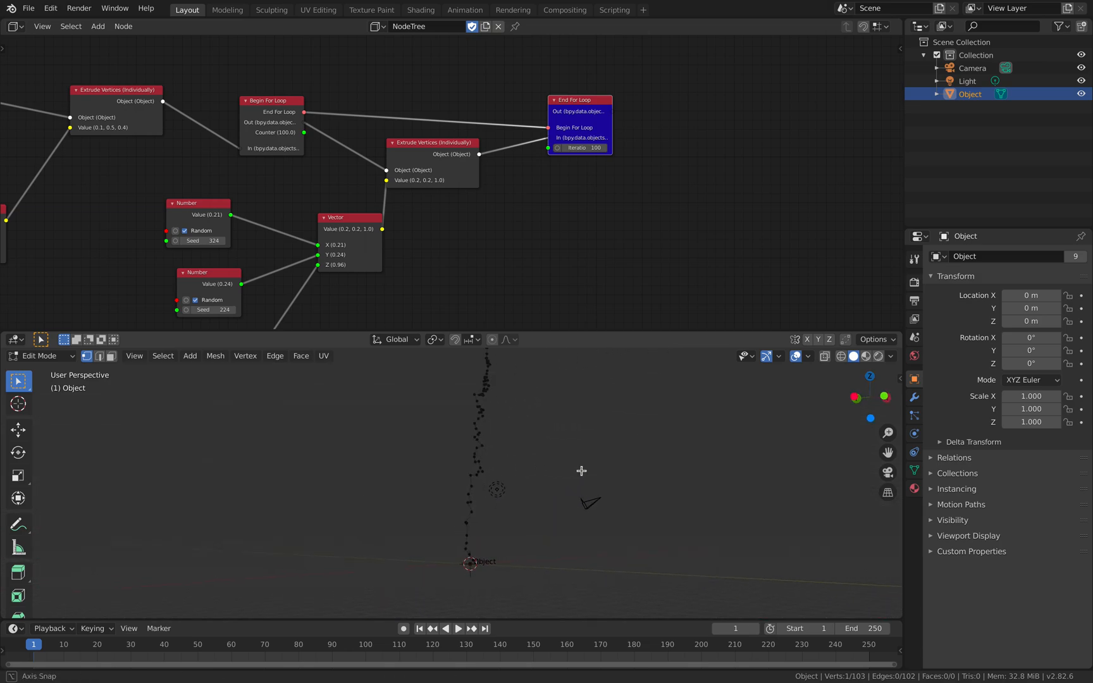
{"action": "left_click_drag", "start_coordinate": [582, 471], "coordinate": [562, 399]}
{"action": "type", "text": "map"}
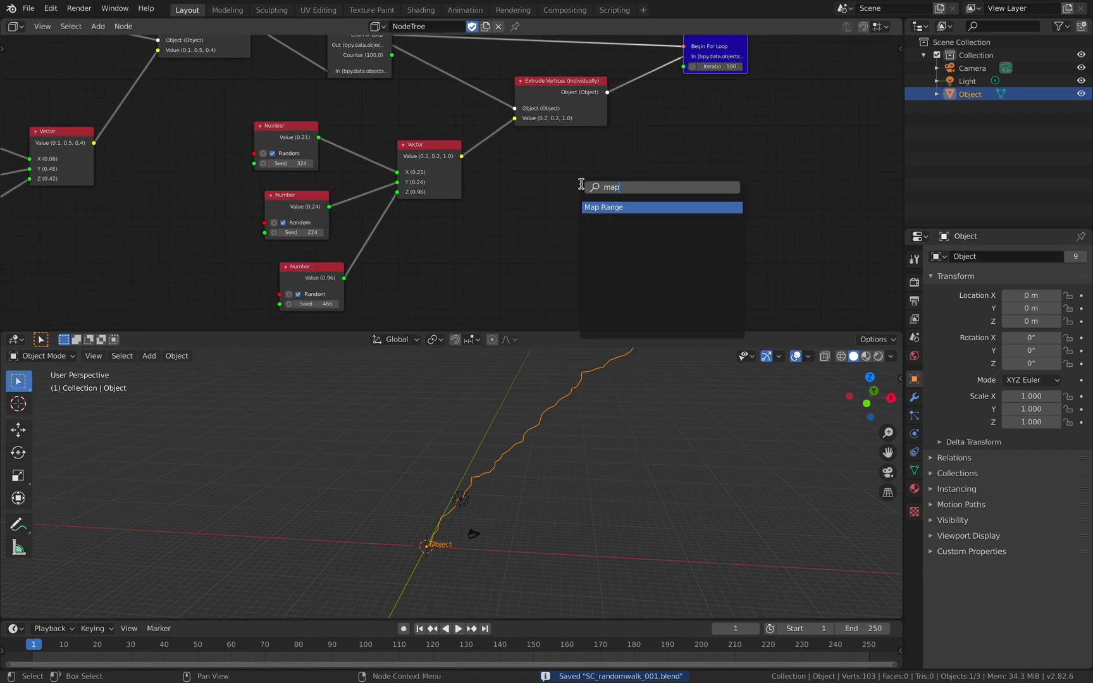
Insert Map Range nodes remapping each random number to -1..1 and reseed them.
{"action": "left_click", "coordinate": [603, 207]}
{"action": "type", "text": "-"}
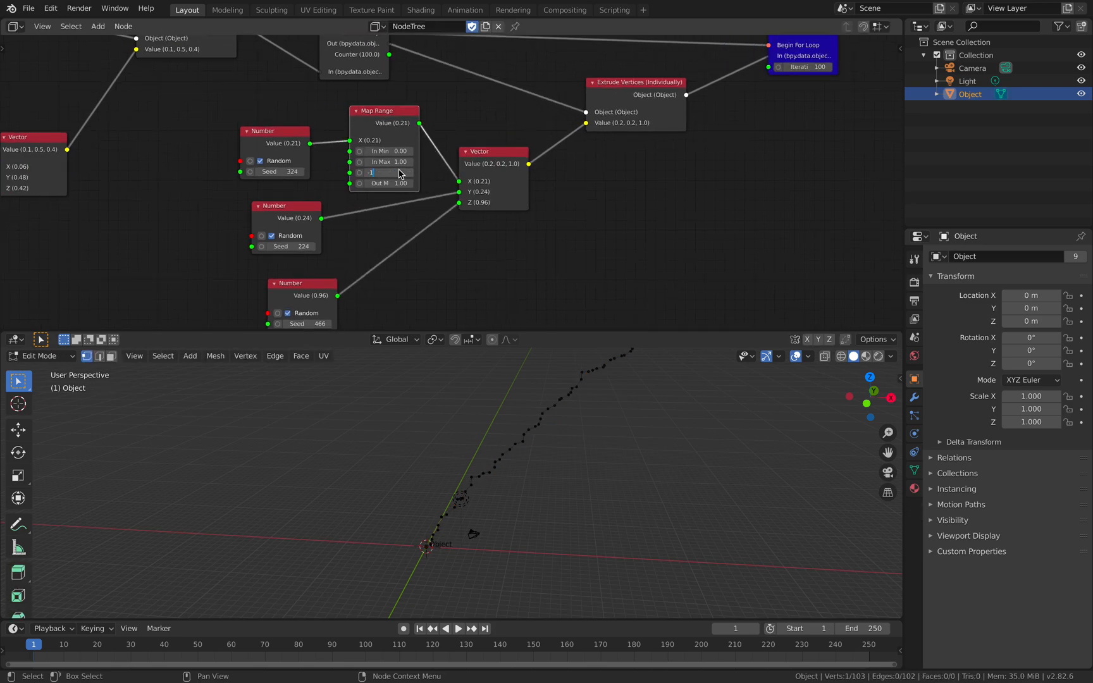
{"action": "type", "text": "1.00"}
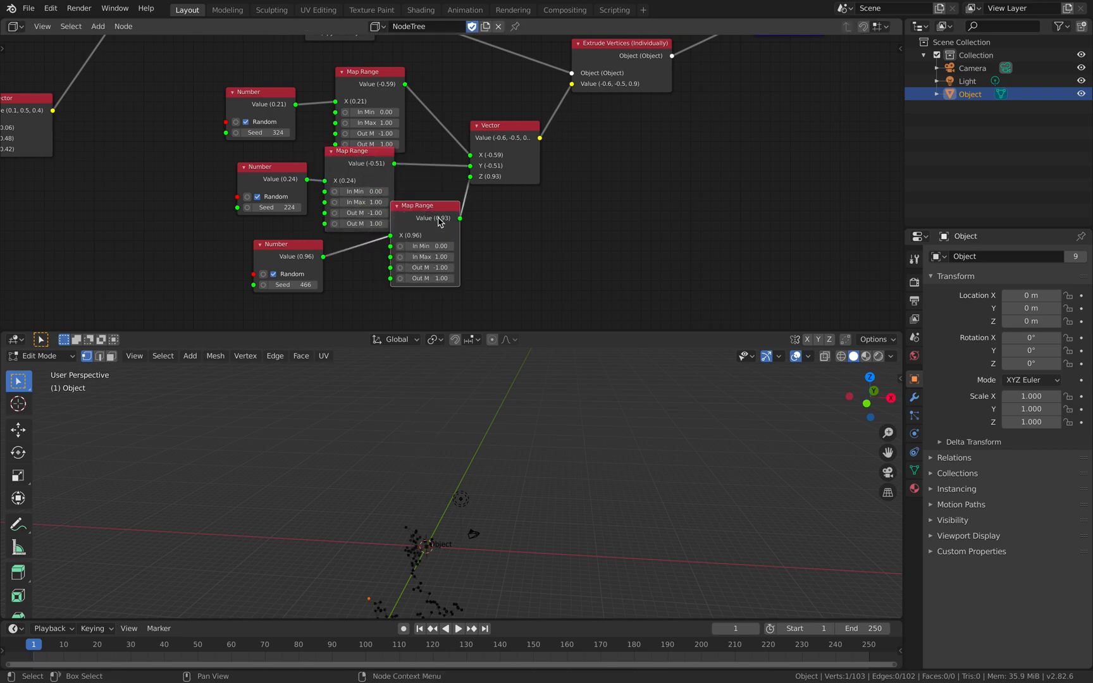
{"action": "left_click_drag", "start_coordinate": [425, 206], "coordinate": [403, 235]}
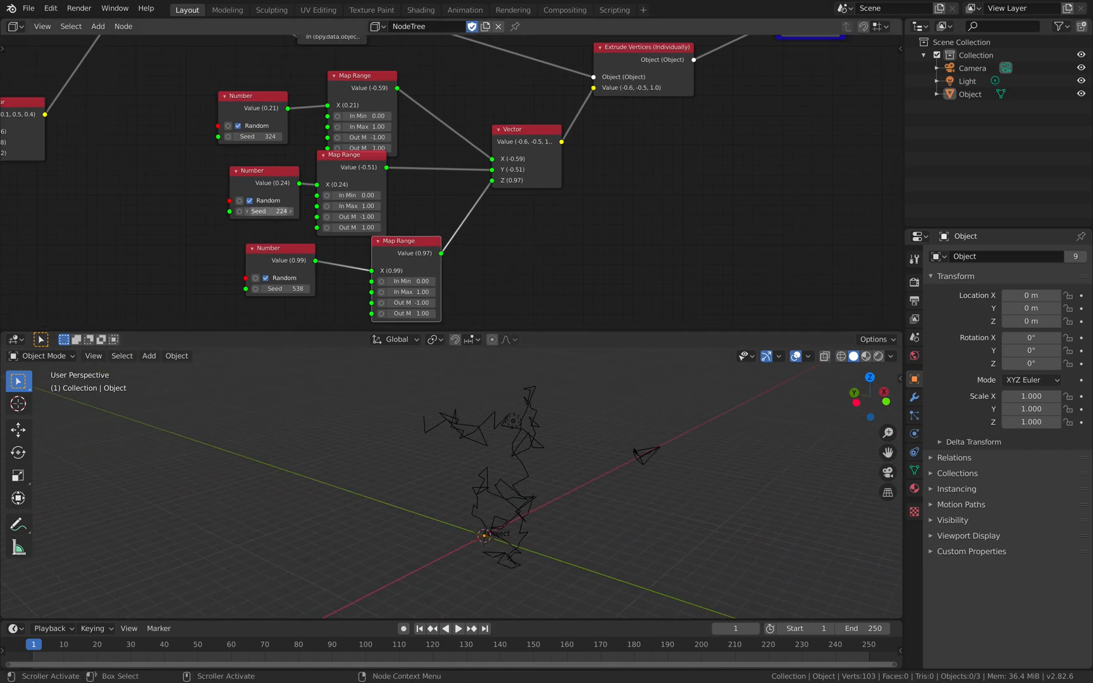
{"action": "key", "text": "Tab"}
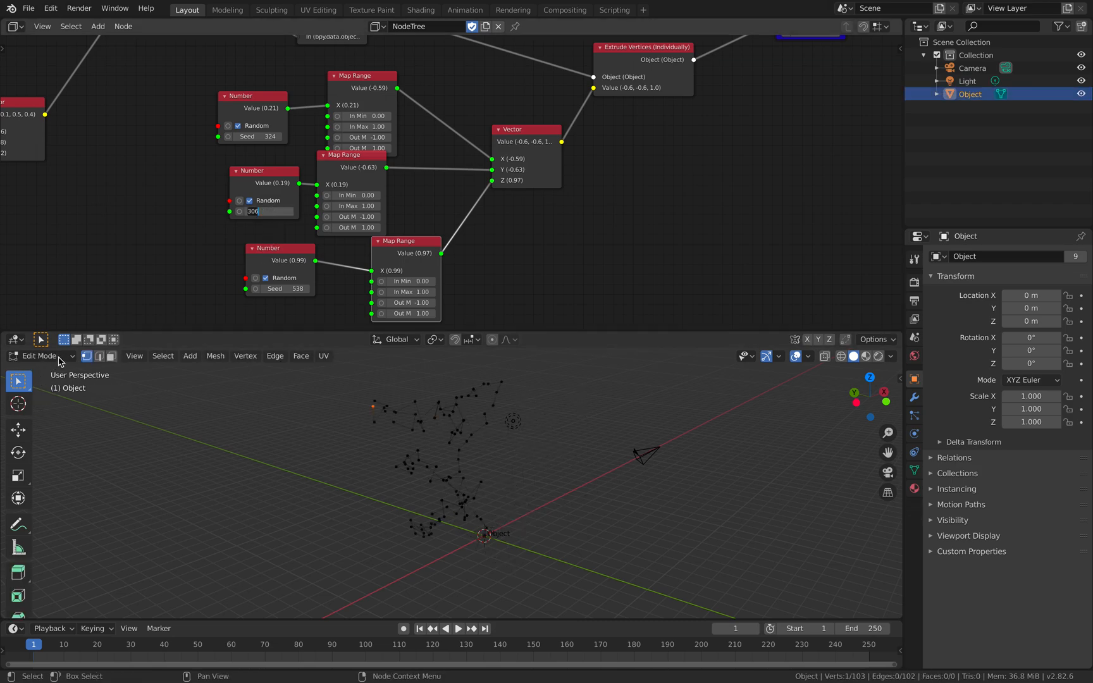
{"action": "left_click", "coordinate": [39, 356]}
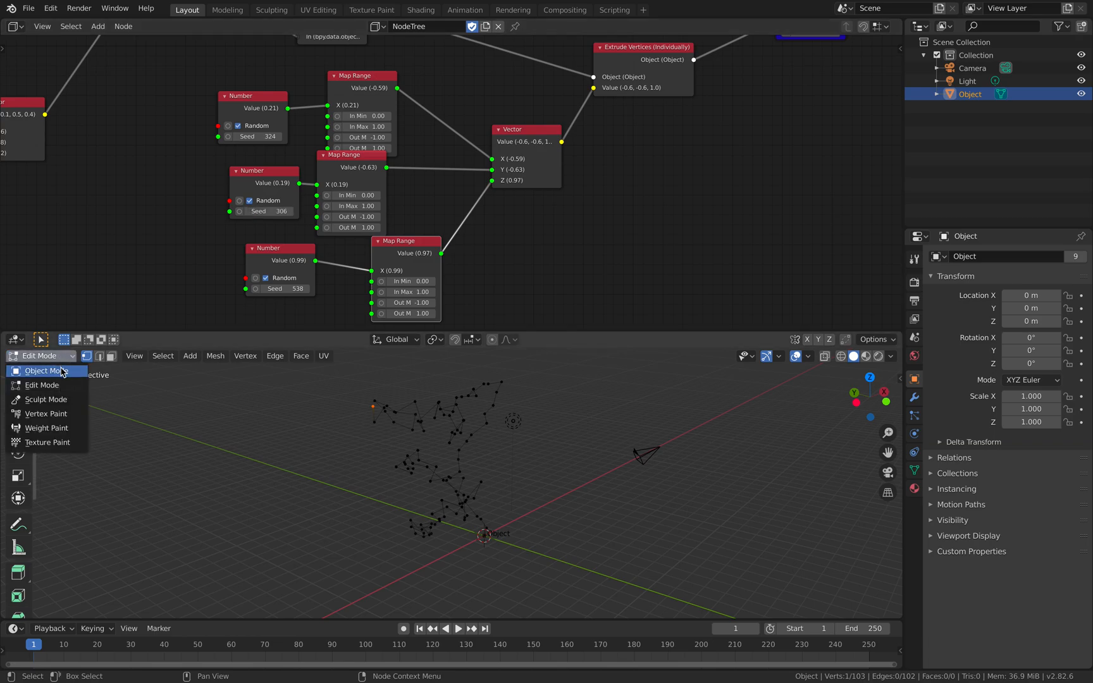
Return to Object Mode and add Fractal, Cell, Hetero Terrain, Multi-Fractal and Noise (Vector) nodes.
{"action": "left_click", "coordinate": [43, 370]}
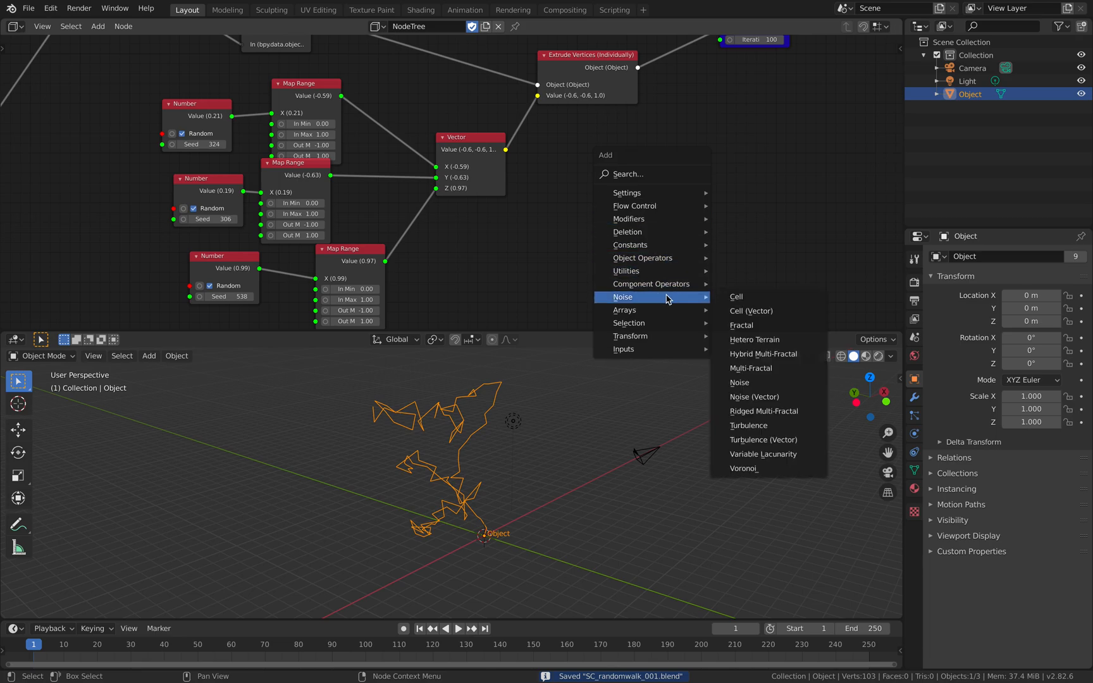
{"action": "left_click", "coordinate": [741, 325]}
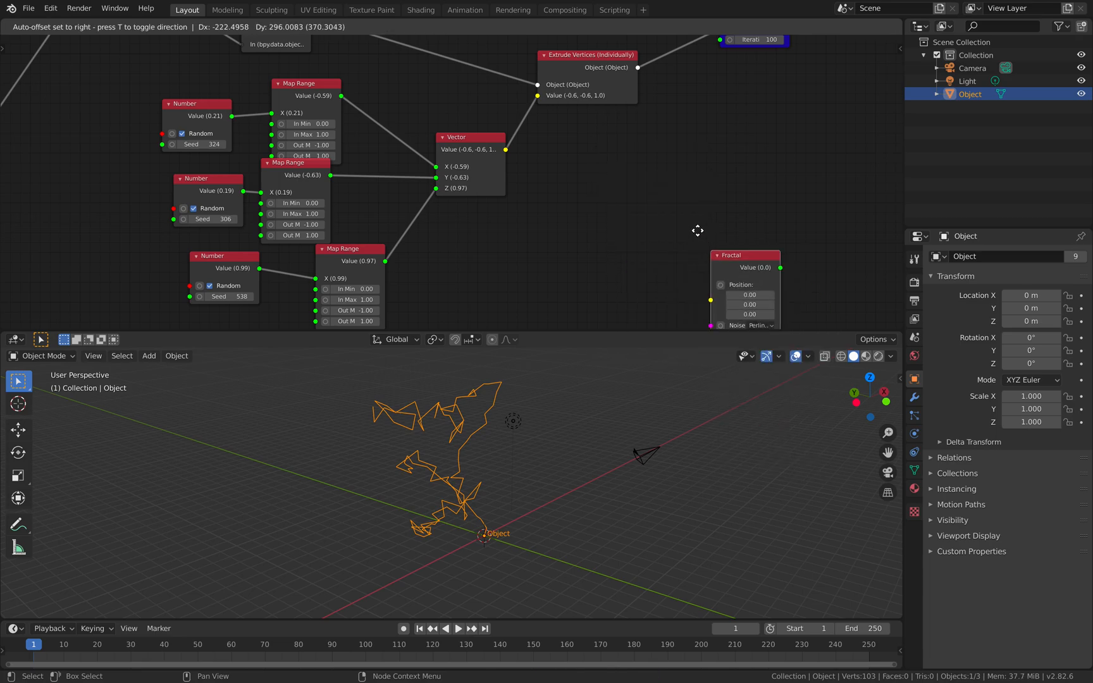
{"action": "left_click", "coordinate": [668, 186]}
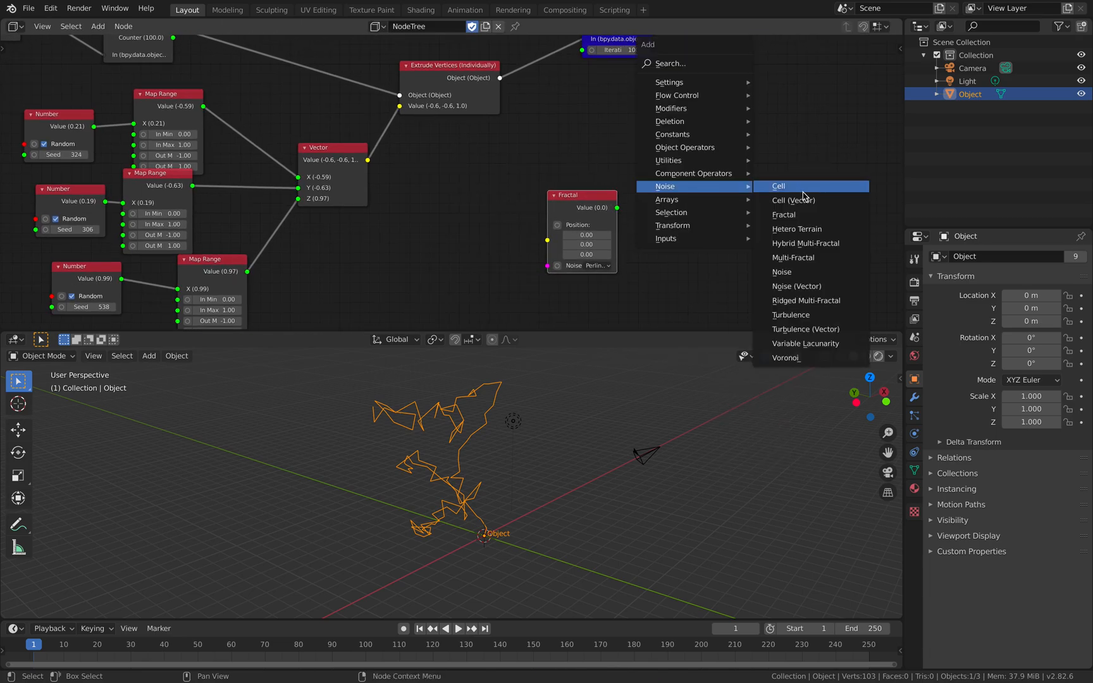
{"action": "left_click", "coordinate": [778, 186]}
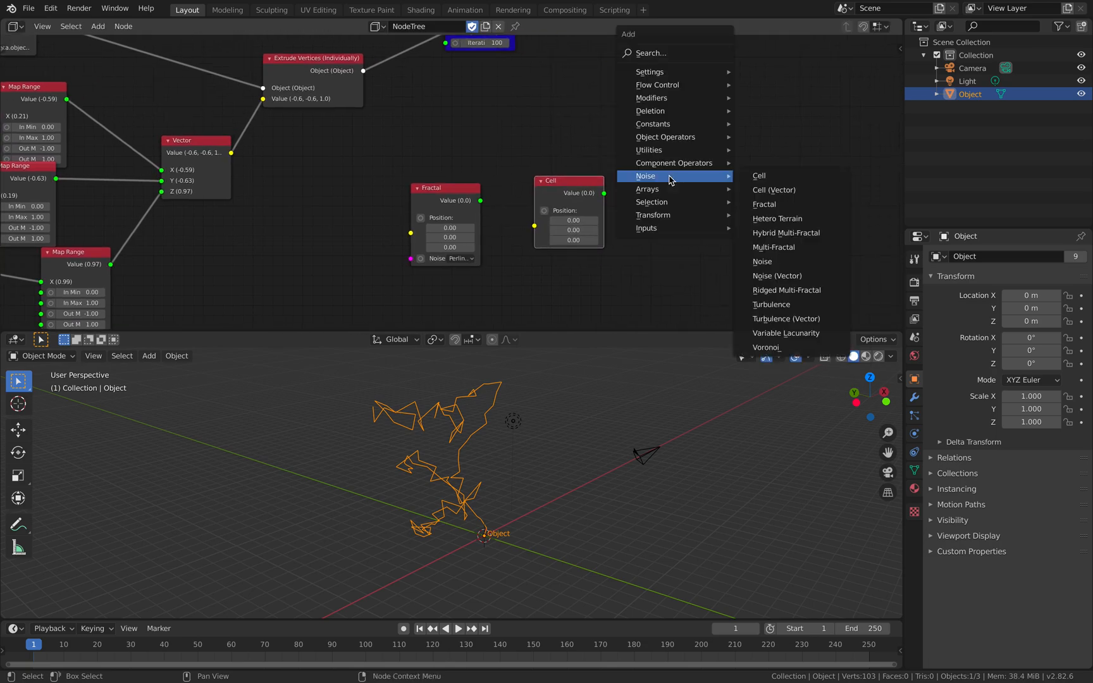
{"action": "left_click", "coordinate": [777, 219]}
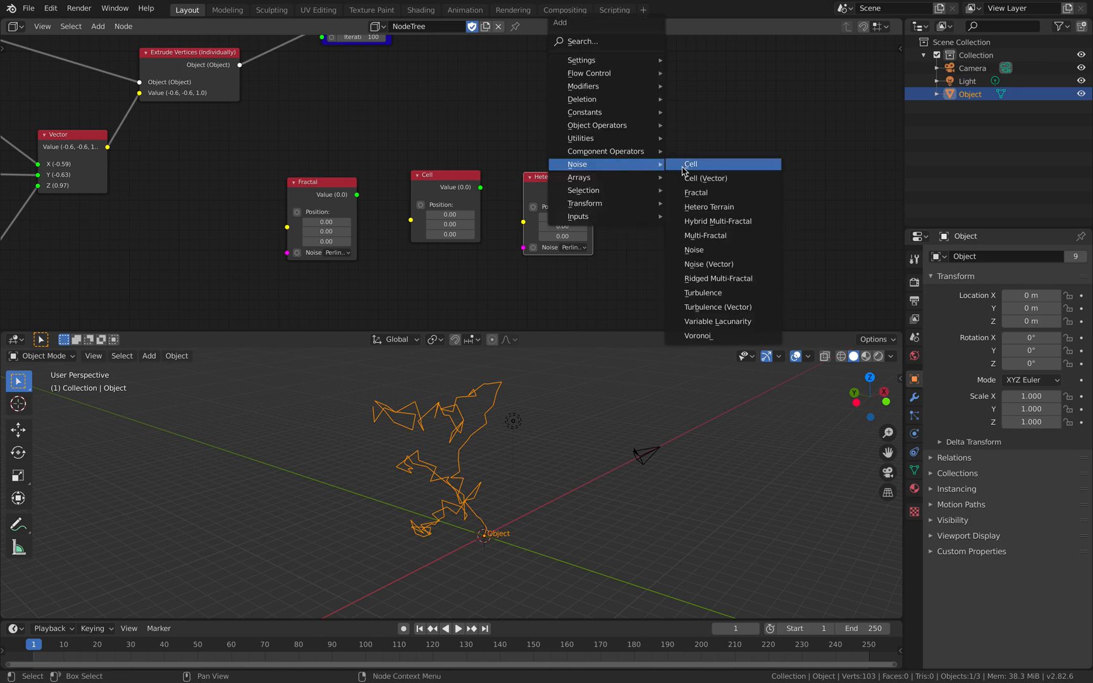
{"action": "left_click", "coordinate": [705, 235]}
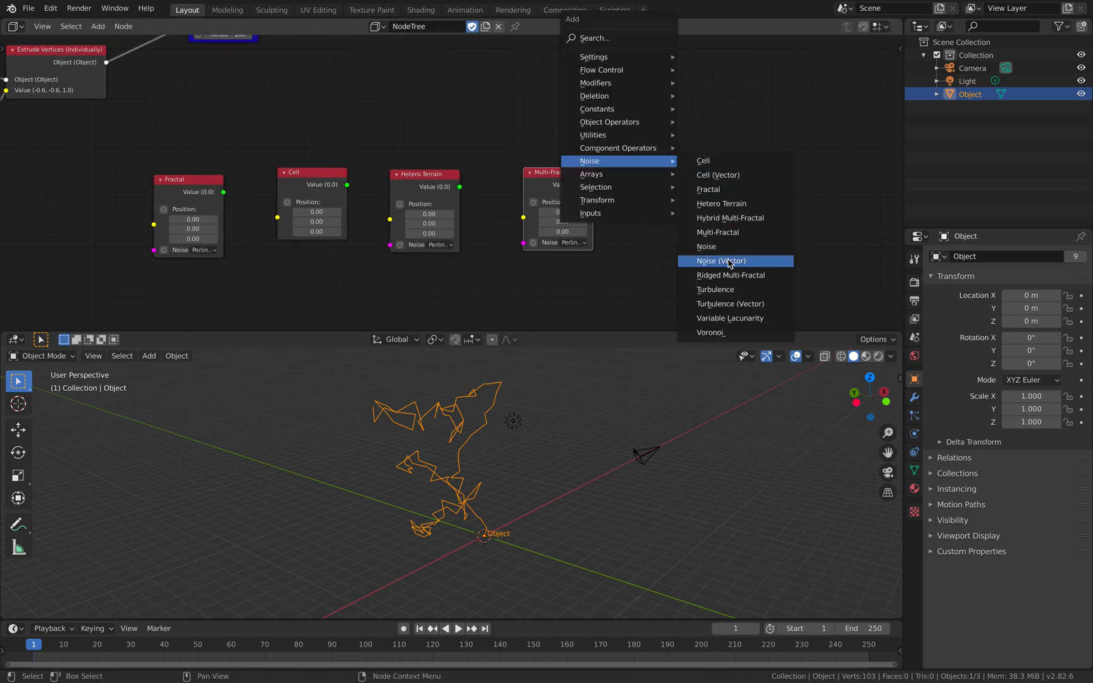
{"action": "left_click", "coordinate": [720, 261]}
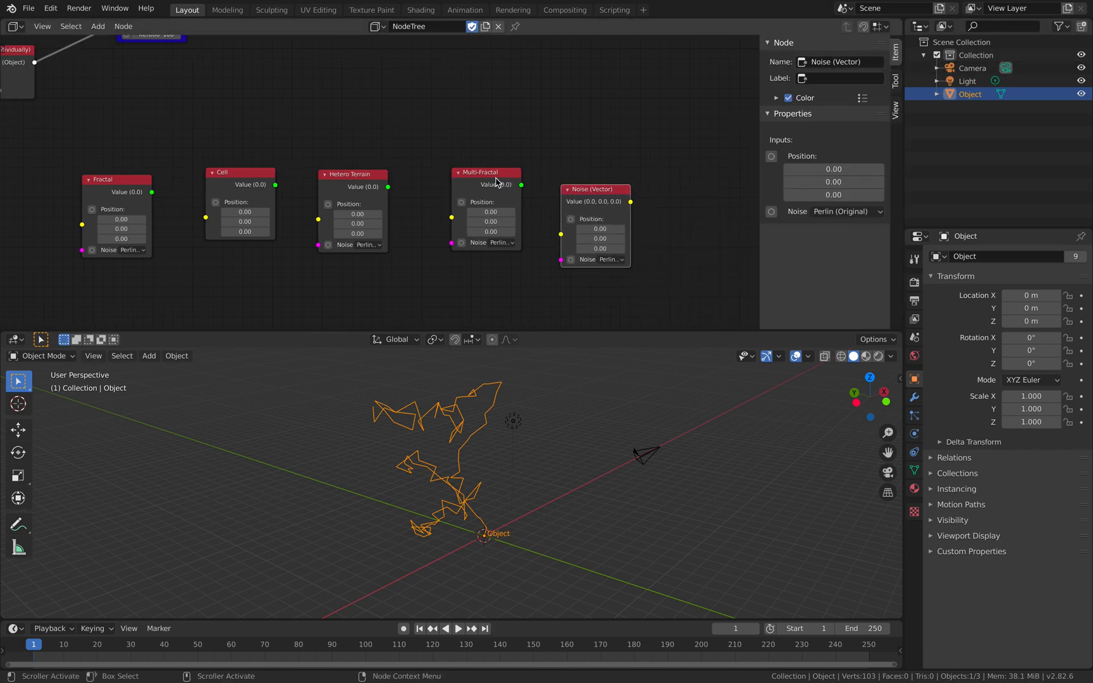
Remove the trial noise nodes, keeping Noise (Vector), and move the existing nodes beside it.
{"action": "left_click", "coordinate": [239, 172]}
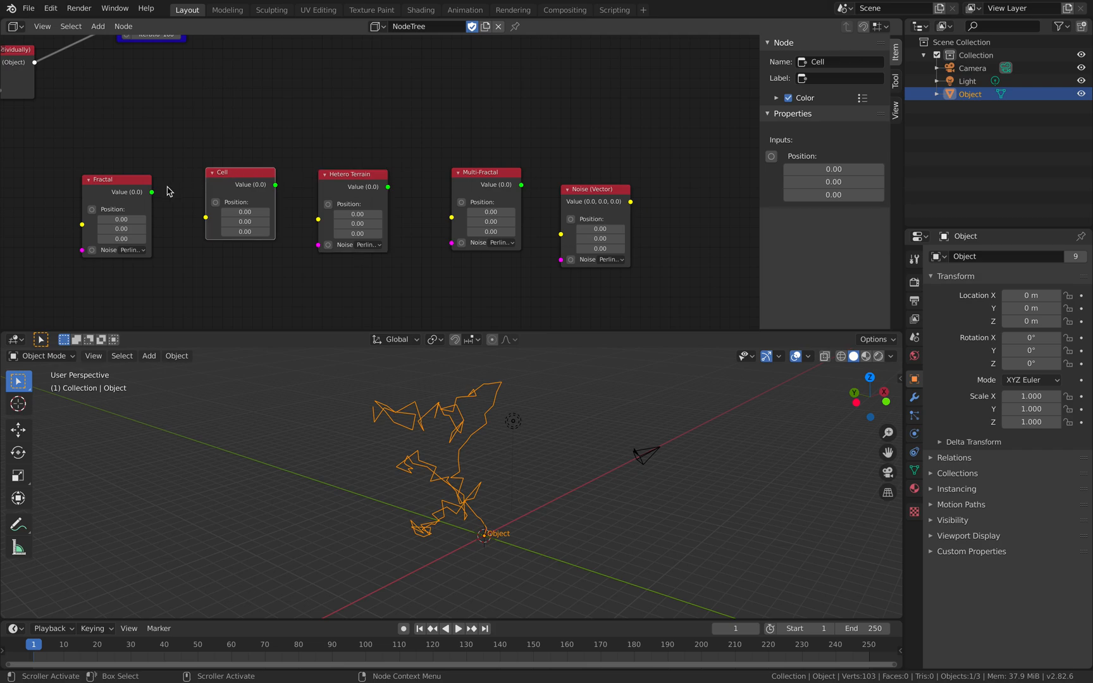
{"action": "left_click", "coordinate": [352, 174]}
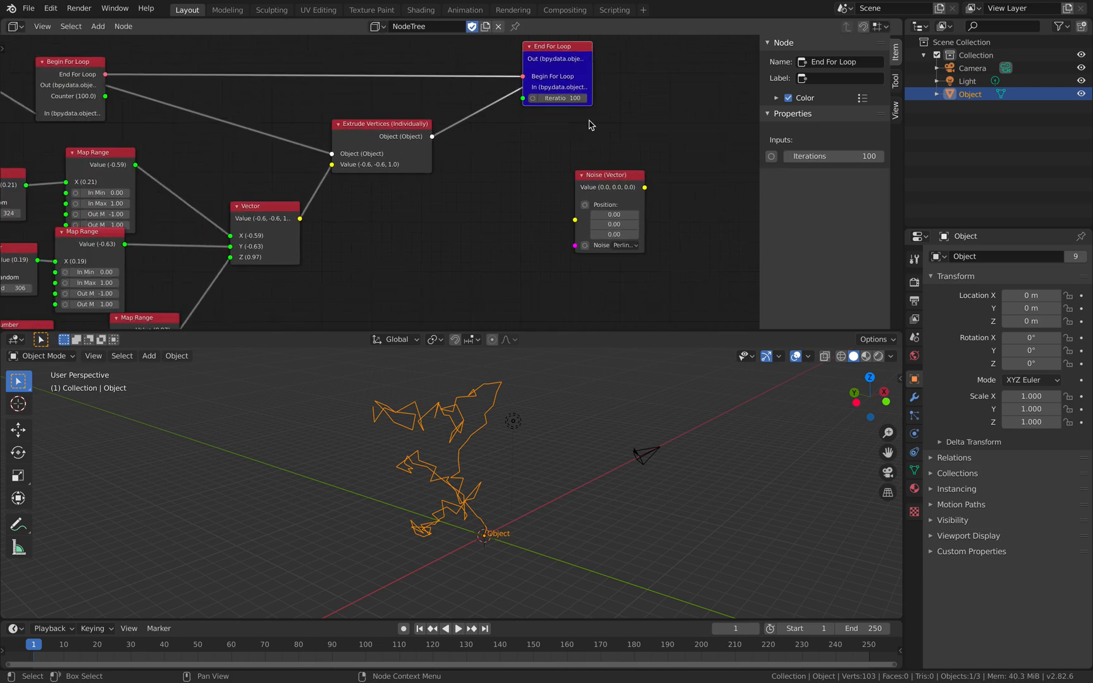
{"action": "left_click", "coordinate": [608, 175]}
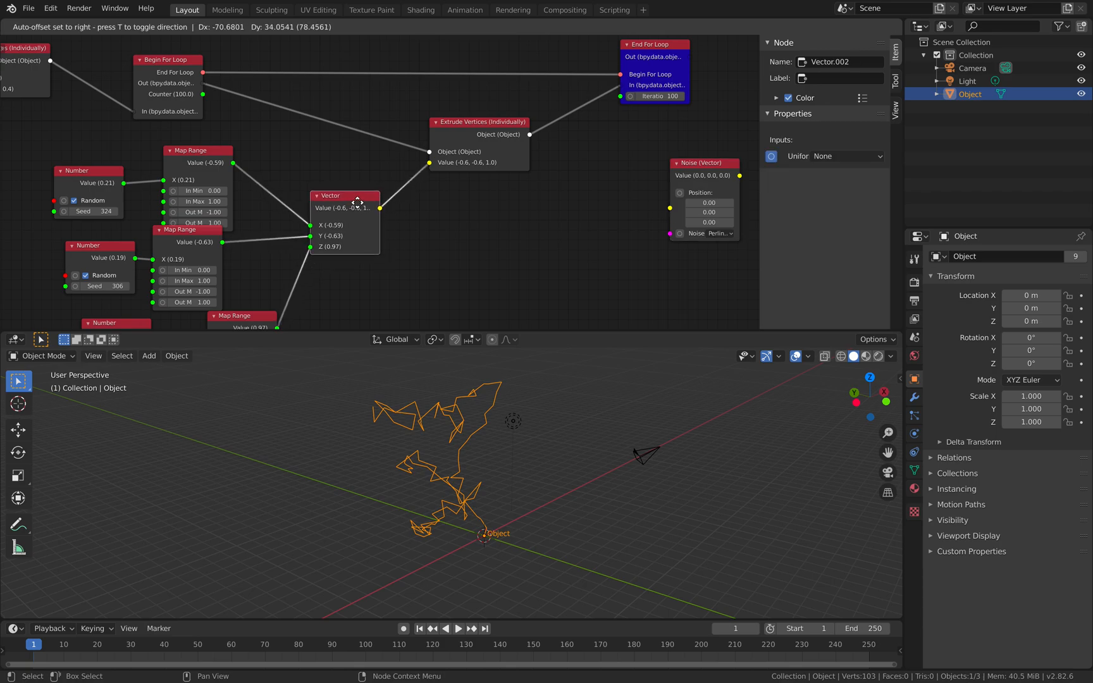
{"action": "left_click_drag", "start_coordinate": [703, 163], "coordinate": [470, 177]}
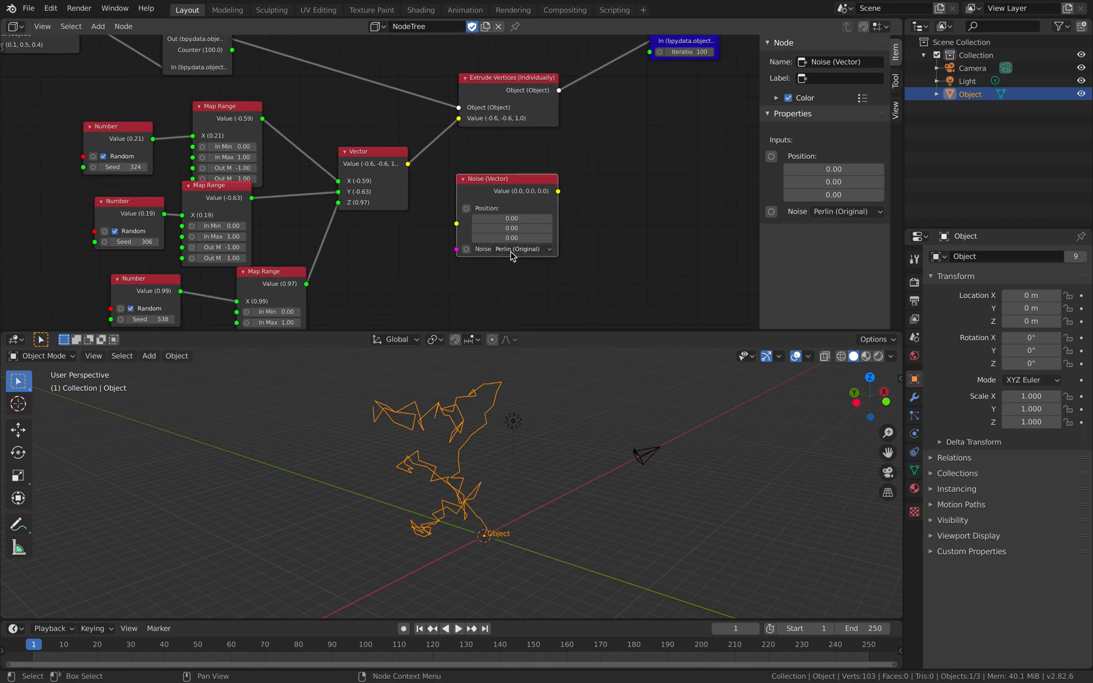
Try Voronoi (F1), then settle the Noise (Vector) node on Perlin (New).
{"action": "left_click", "coordinate": [507, 249]}
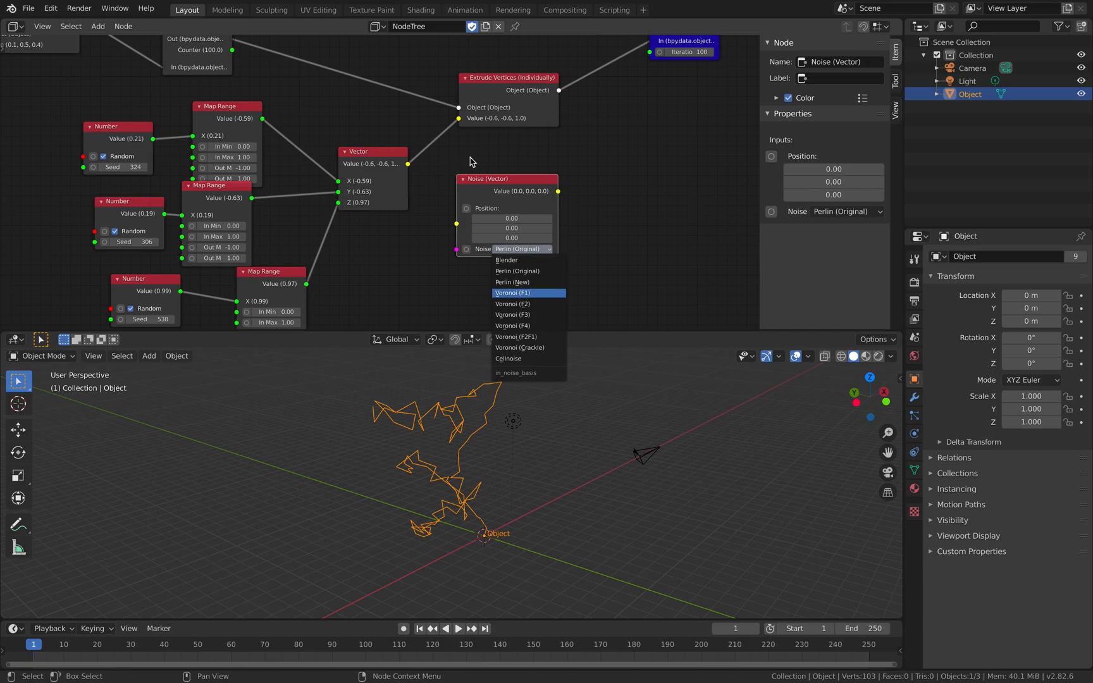
{"action": "mouse_move", "coordinate": [486, 178]}
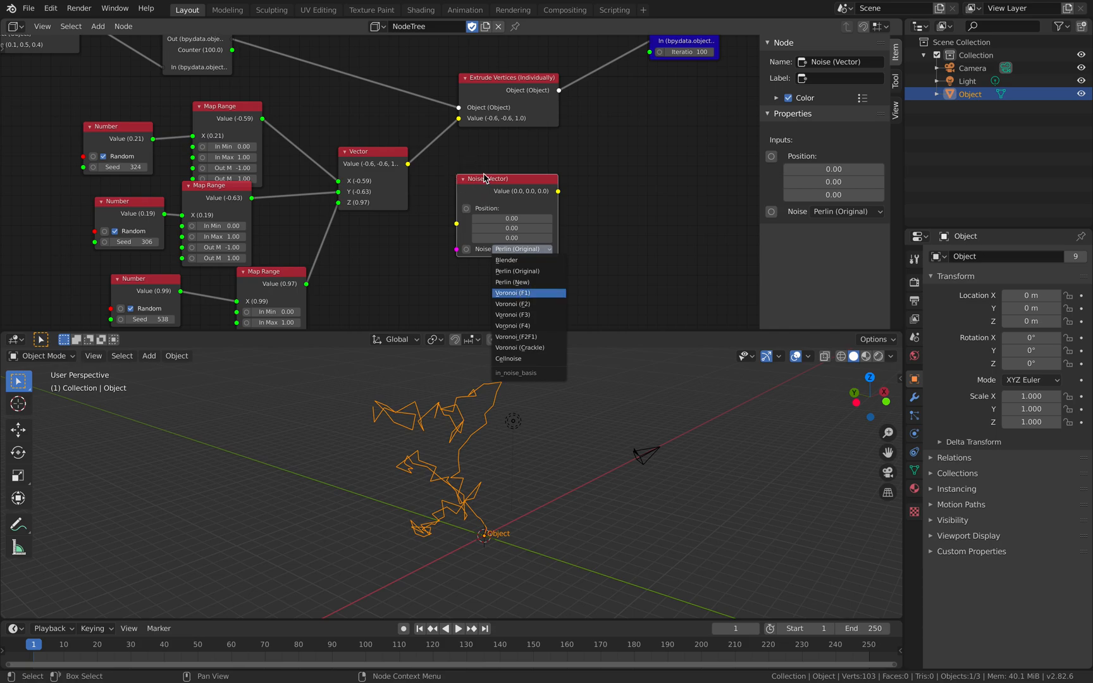
{"action": "left_click", "coordinate": [512, 292]}
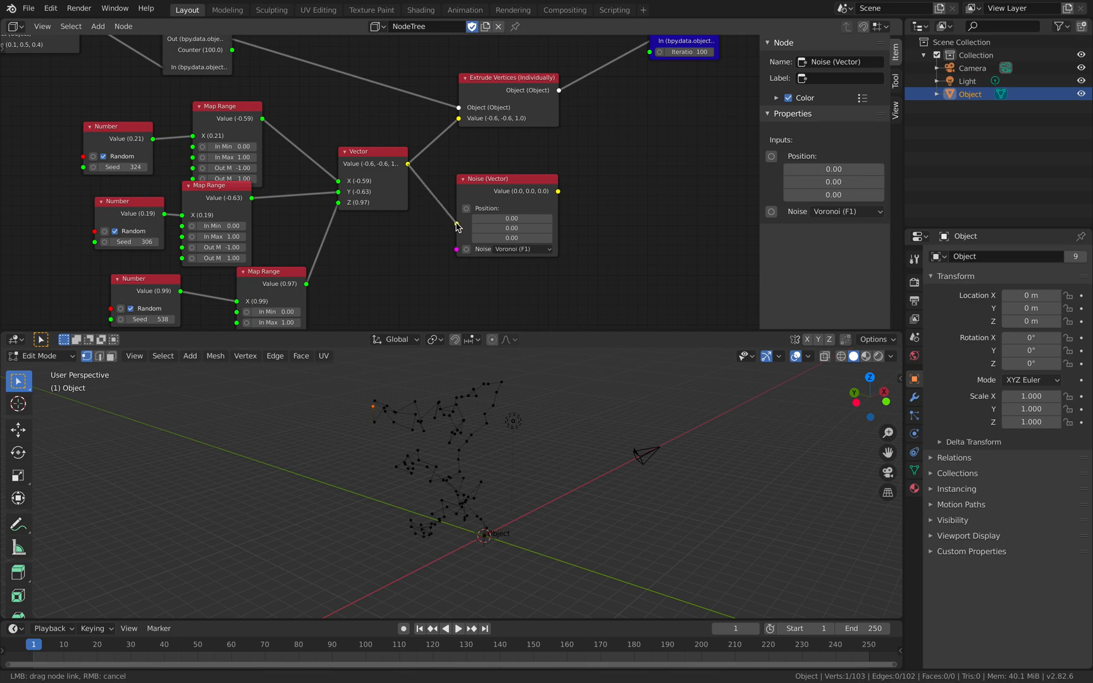
{"action": "mouse_move", "coordinate": [582, 192]}
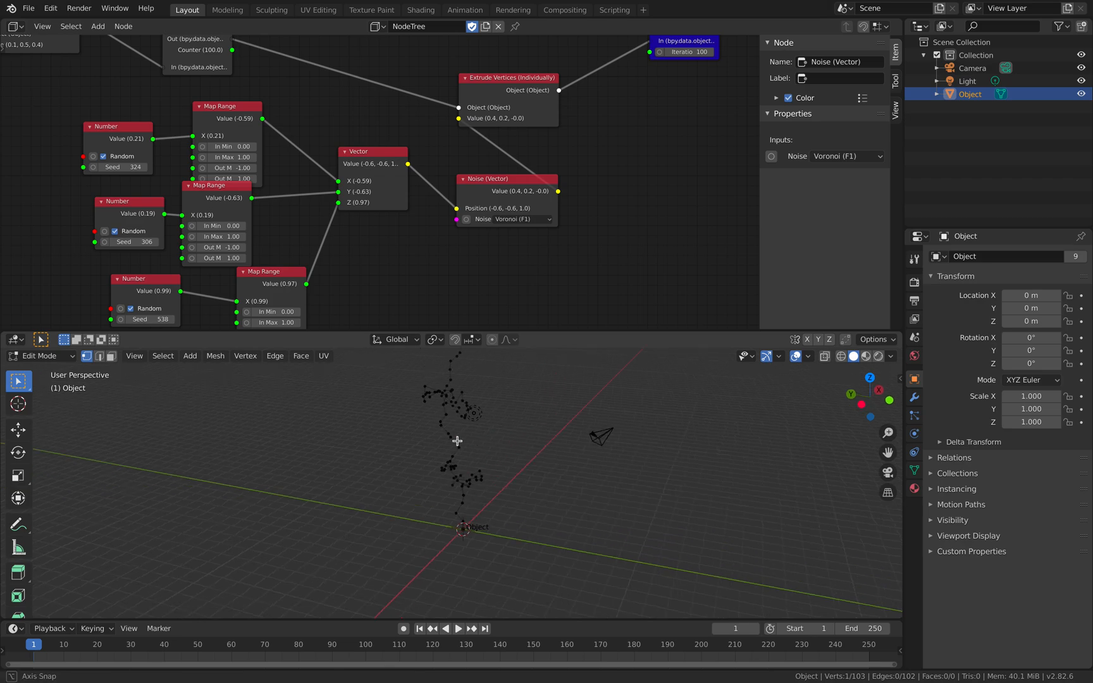
{"action": "left_click", "coordinate": [519, 219]}
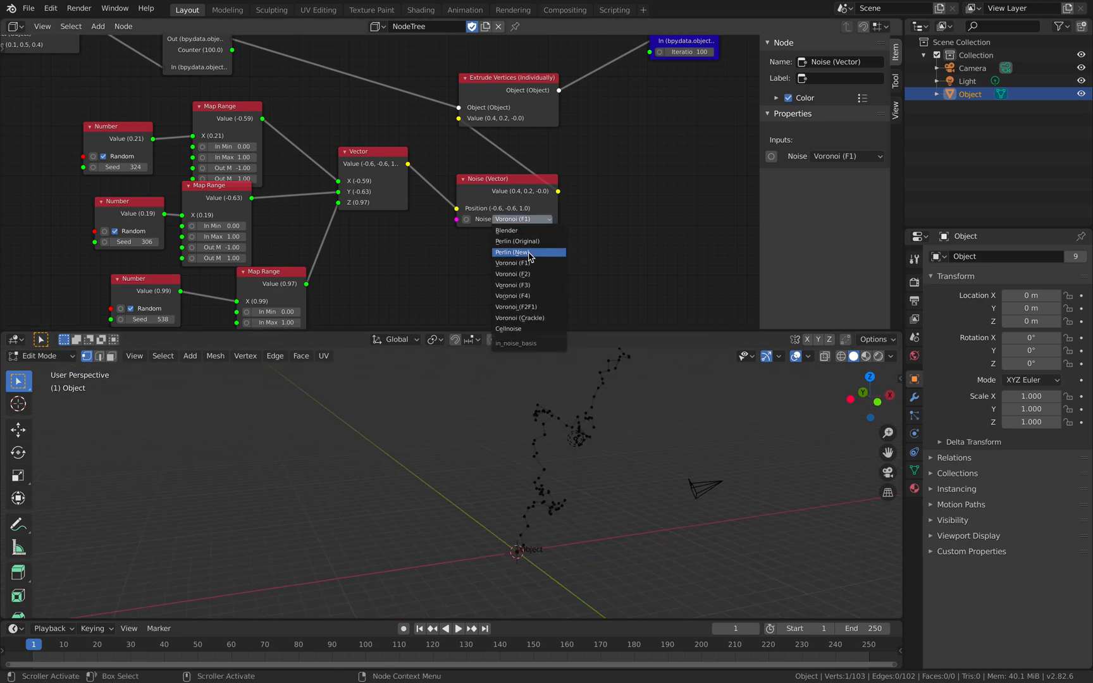
{"action": "mouse_move", "coordinate": [577, 465]}
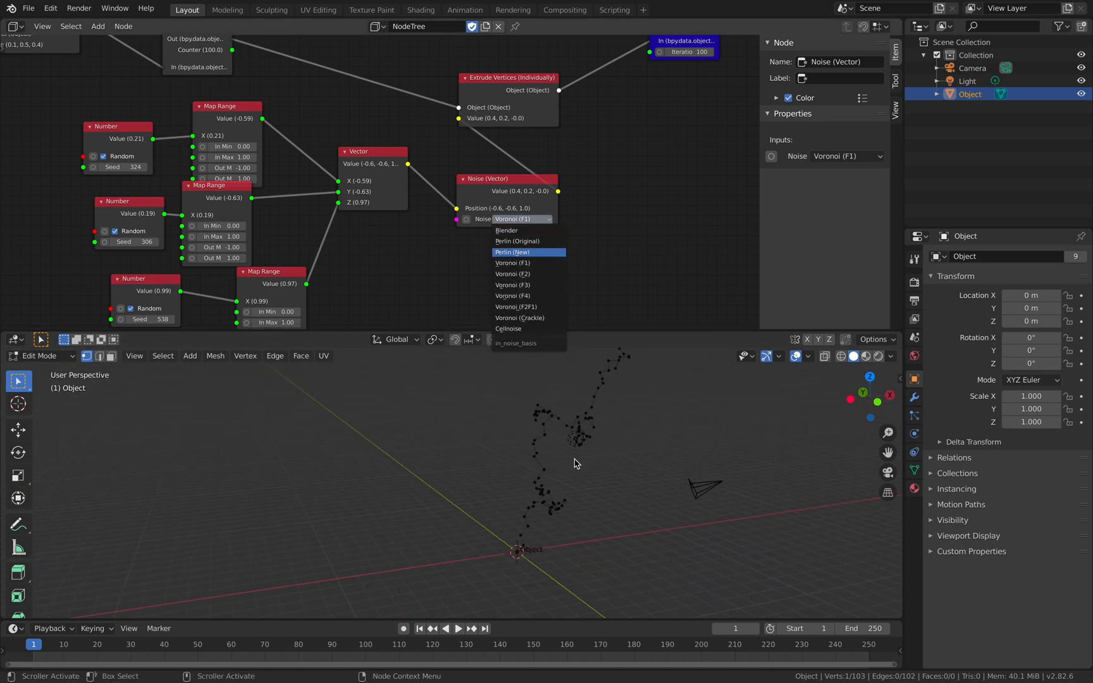
{"action": "left_click", "coordinate": [513, 252]}
{"action": "type", "text": "500"}
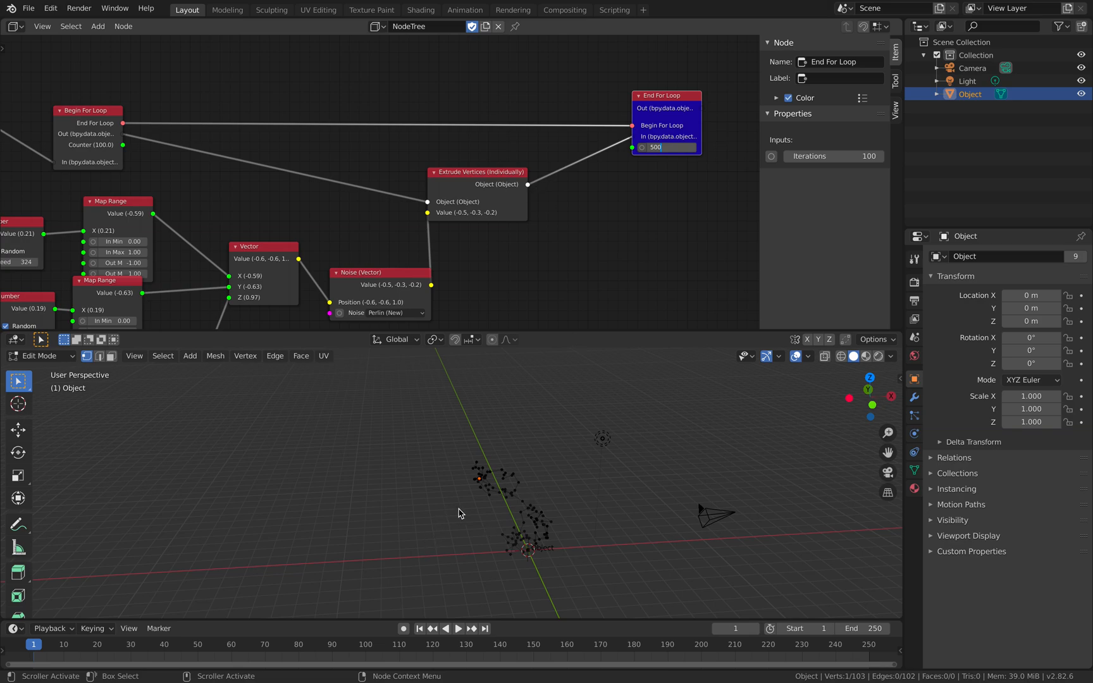
{"action": "mouse_move", "coordinate": [517, 489]}
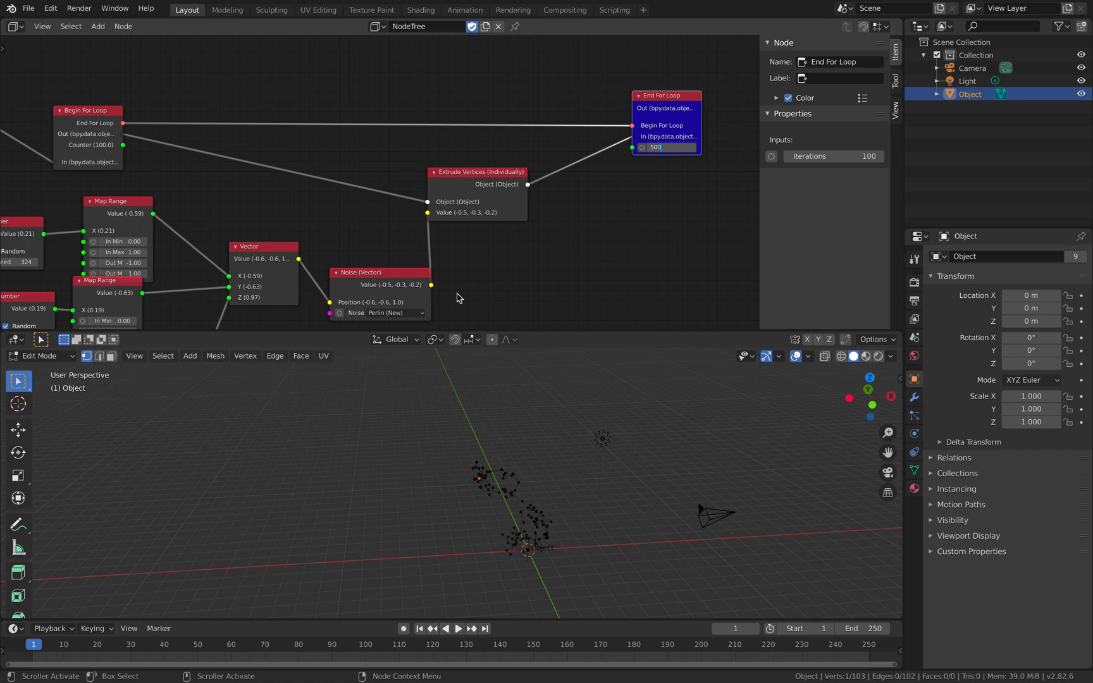
{"action": "mouse_move", "coordinate": [447, 313]}
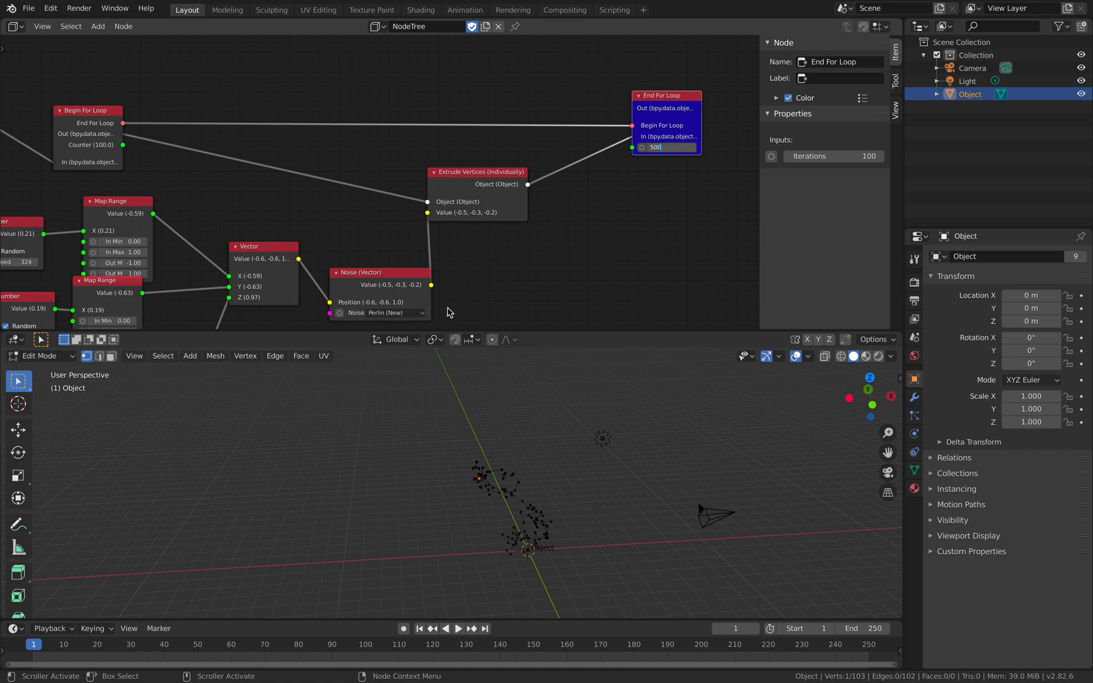
{"action": "mouse_move", "coordinate": [523, 476]}
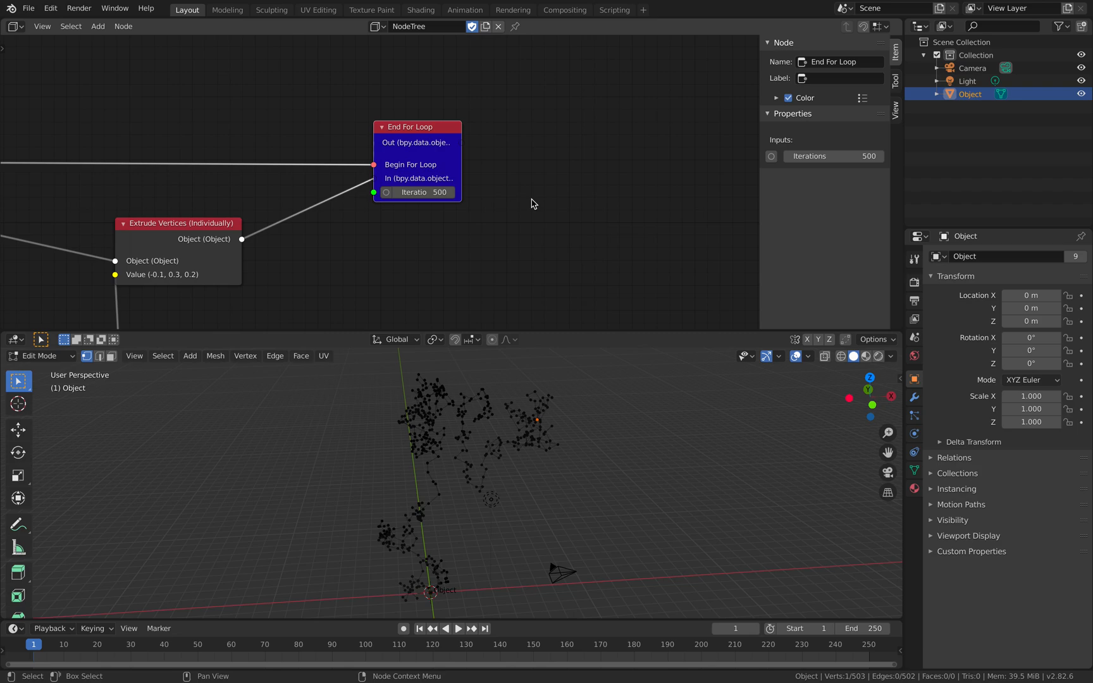
Add a Draw Mode node after End For Loop and keep the loop at 100 iterations.
{"action": "left_click", "coordinate": [96, 26]}
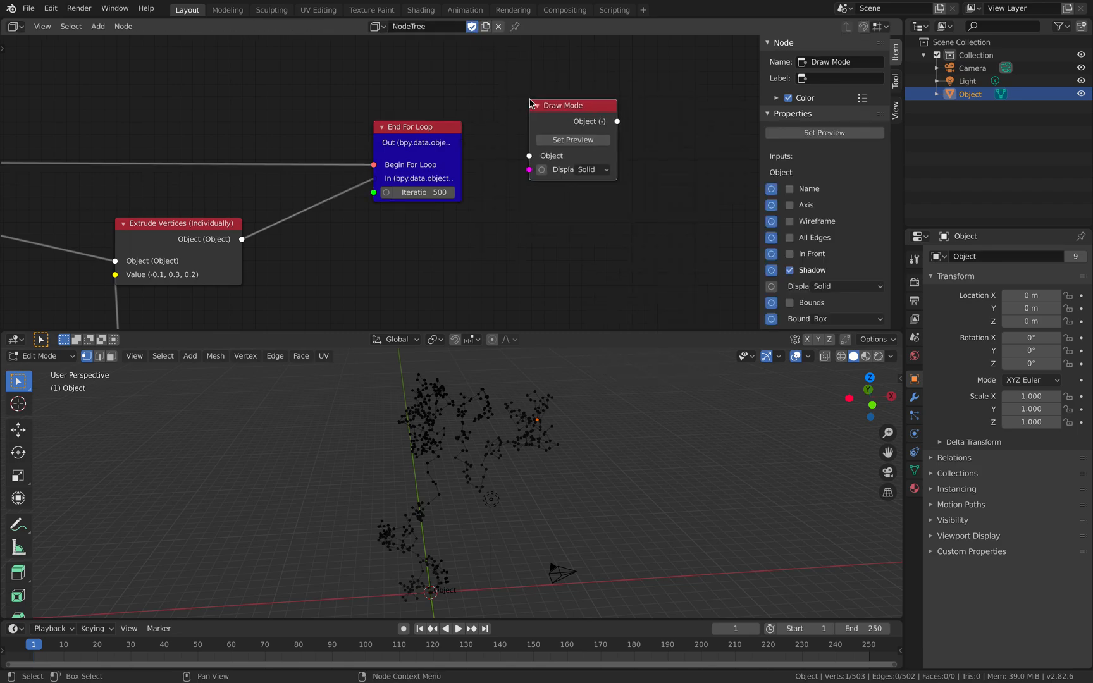
{"action": "left_click", "coordinate": [572, 170]}
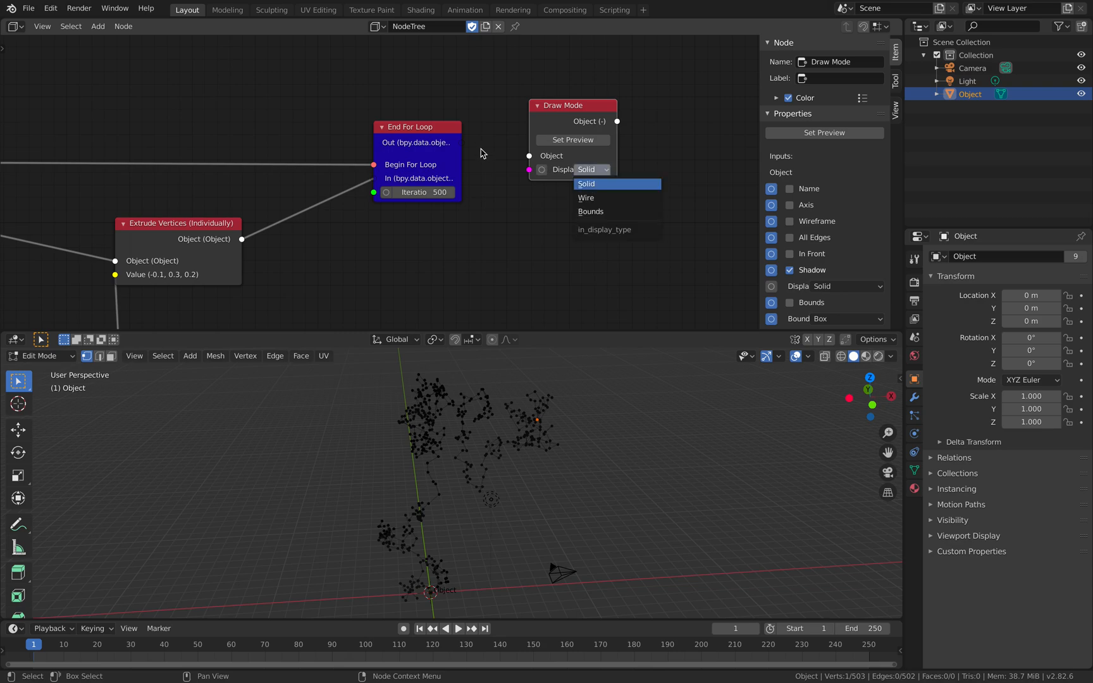
{"action": "mouse_move", "coordinate": [558, 113]}
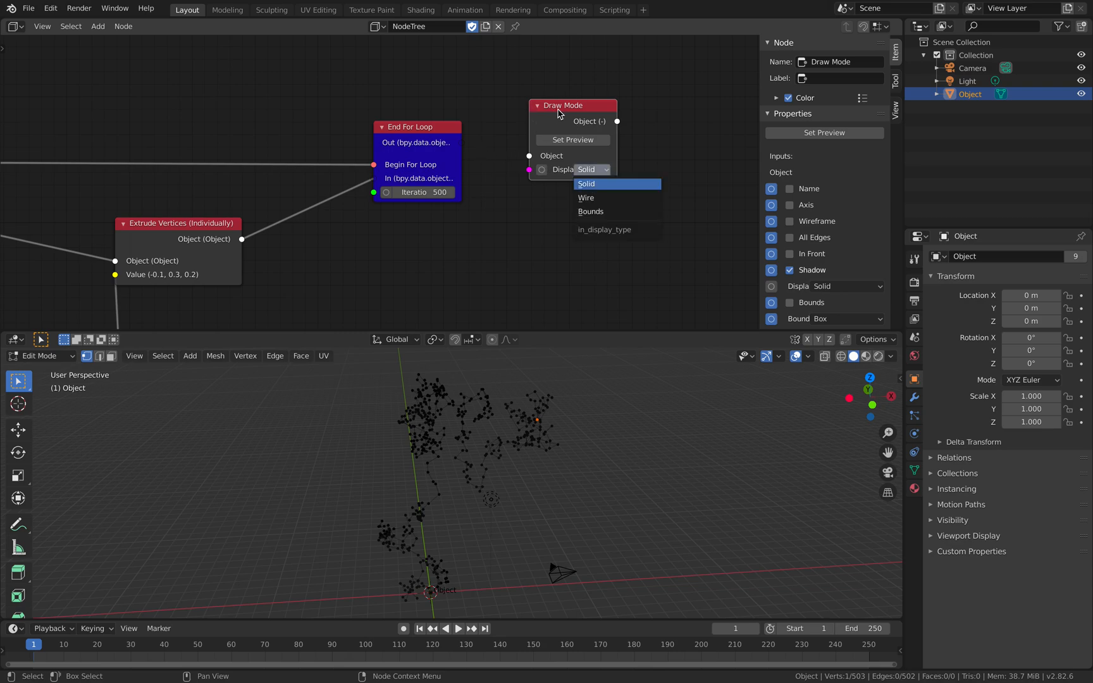
{"action": "mouse_move", "coordinate": [478, 150]}
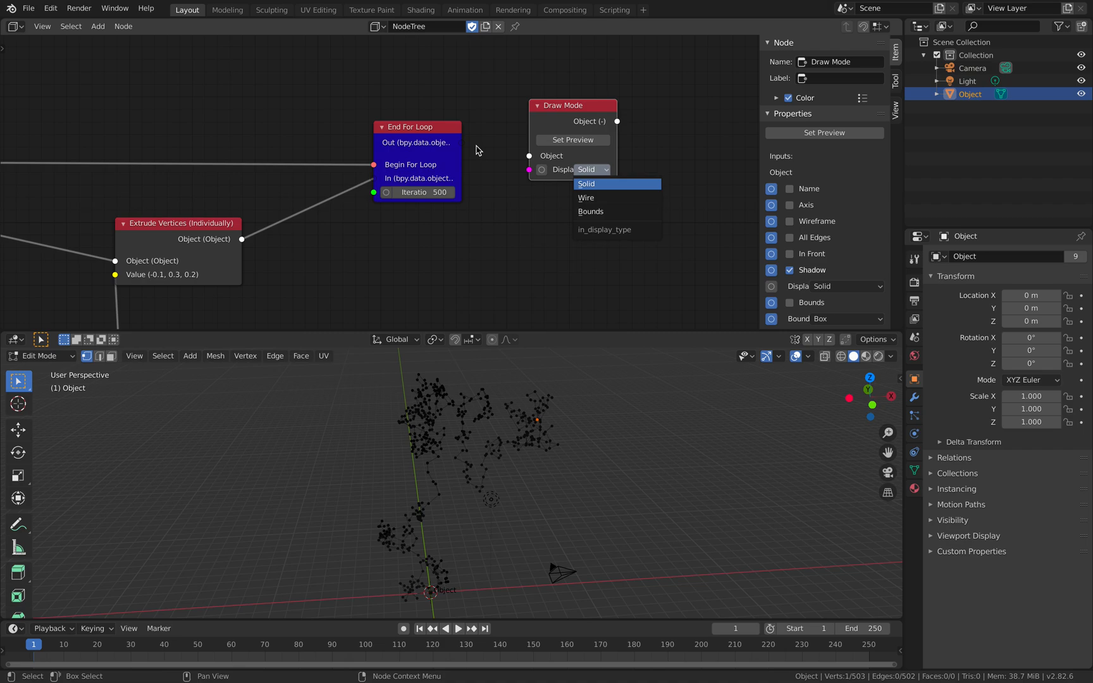
{"action": "mouse_move", "coordinate": [466, 152]}
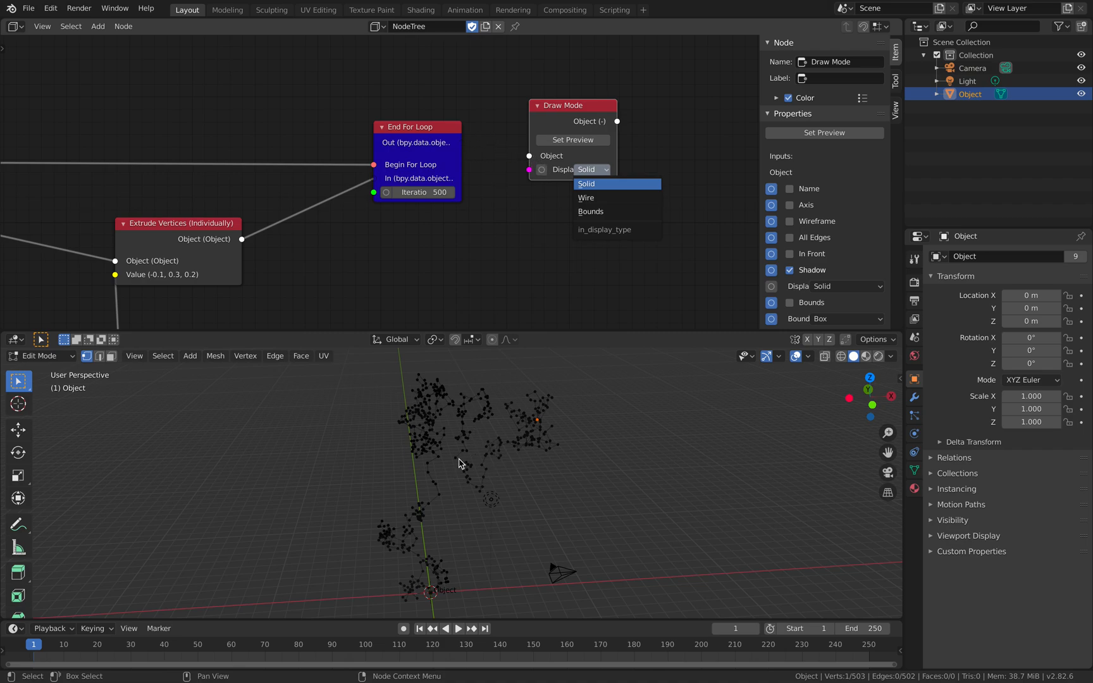
{"action": "mouse_move", "coordinate": [481, 425]}
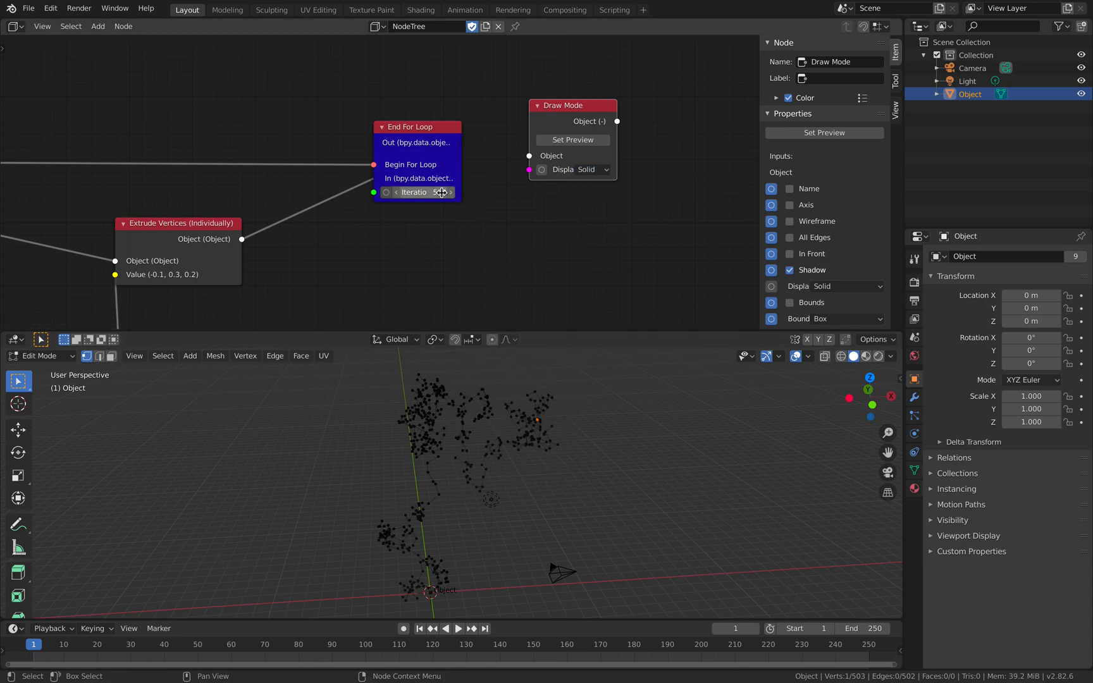
{"action": "left_click", "coordinate": [417, 191]}
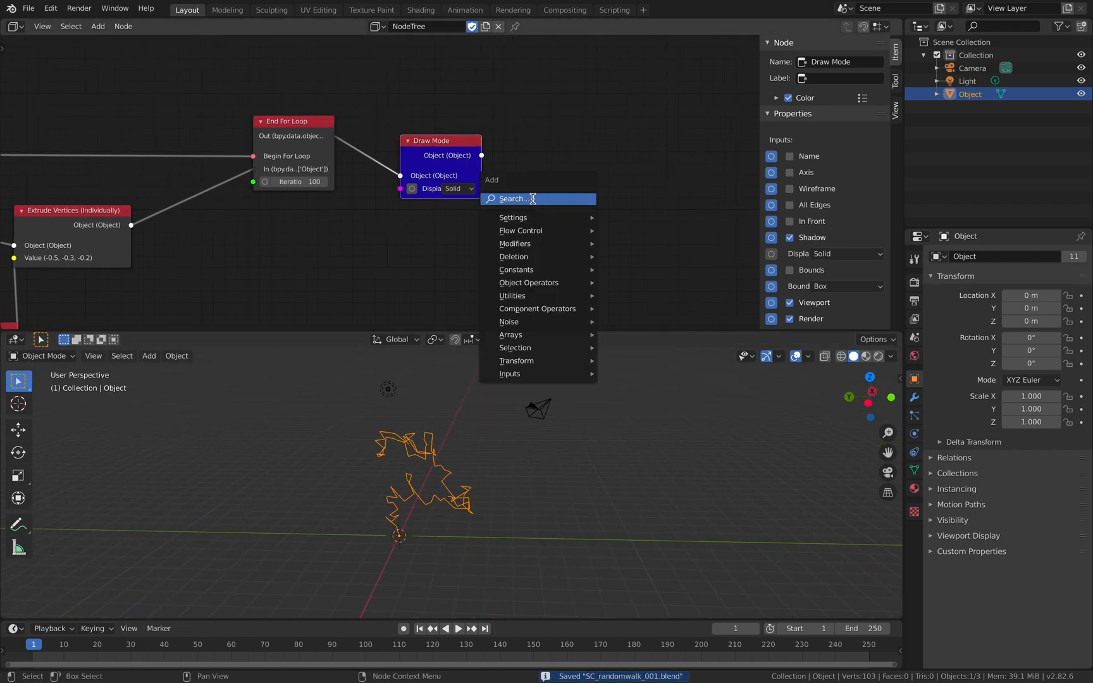
Add a Solidify Modifier node after Draw Mode and orbit to inspect the chunky mesh.
{"action": "type", "text": "soli"}
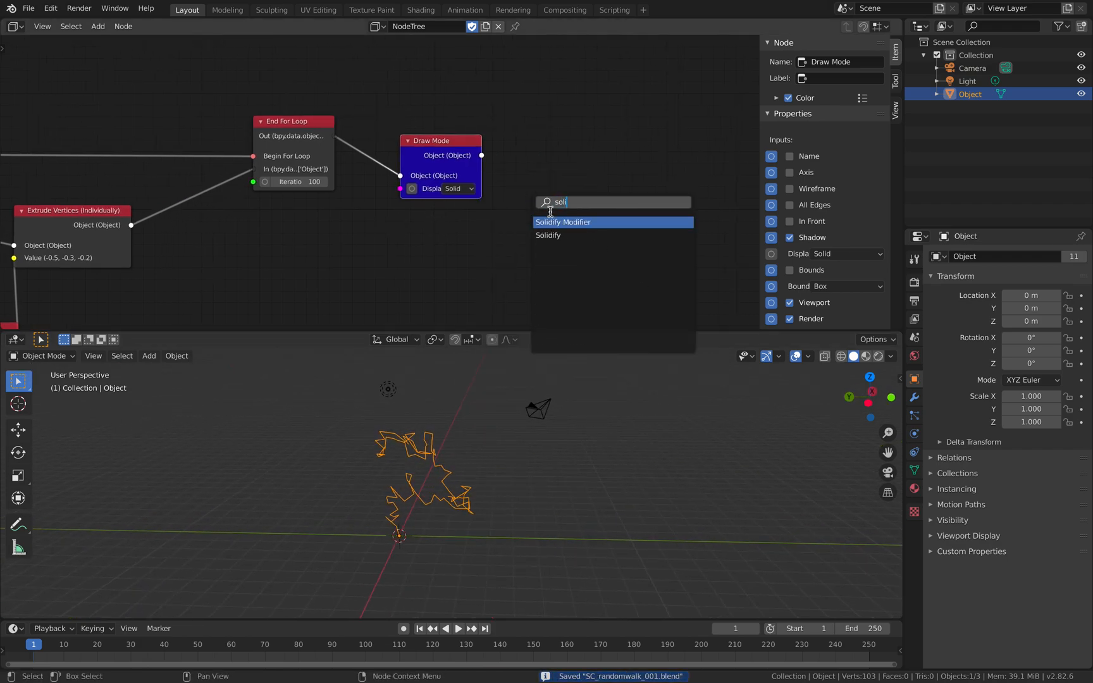
{"action": "left_click", "coordinate": [562, 221]}
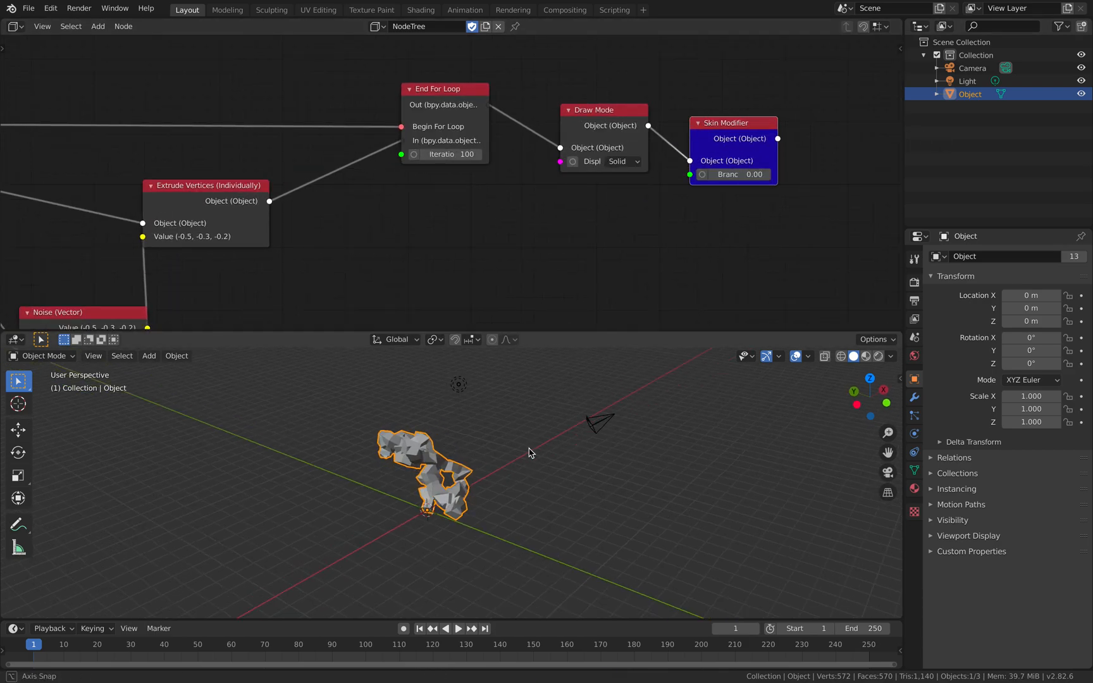
{"action": "left_click_drag", "start_coordinate": [530, 453], "coordinate": [673, 437]}
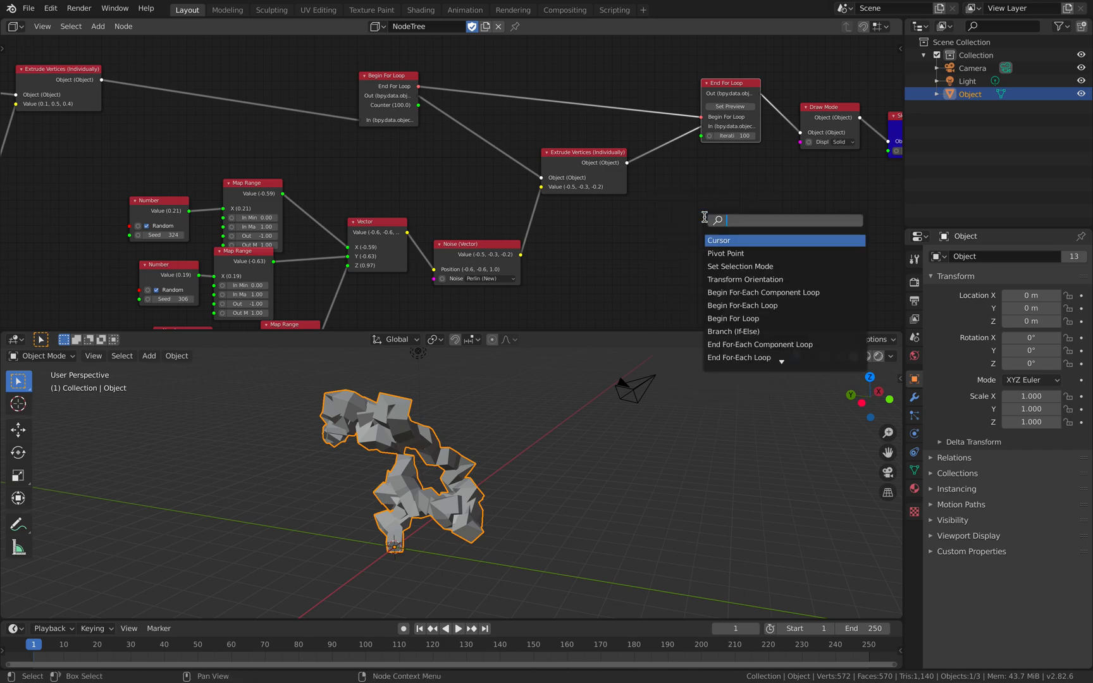
Search the add menu for 'select' and add a Sorcar Select All node.
{"action": "type", "text": "extru"}
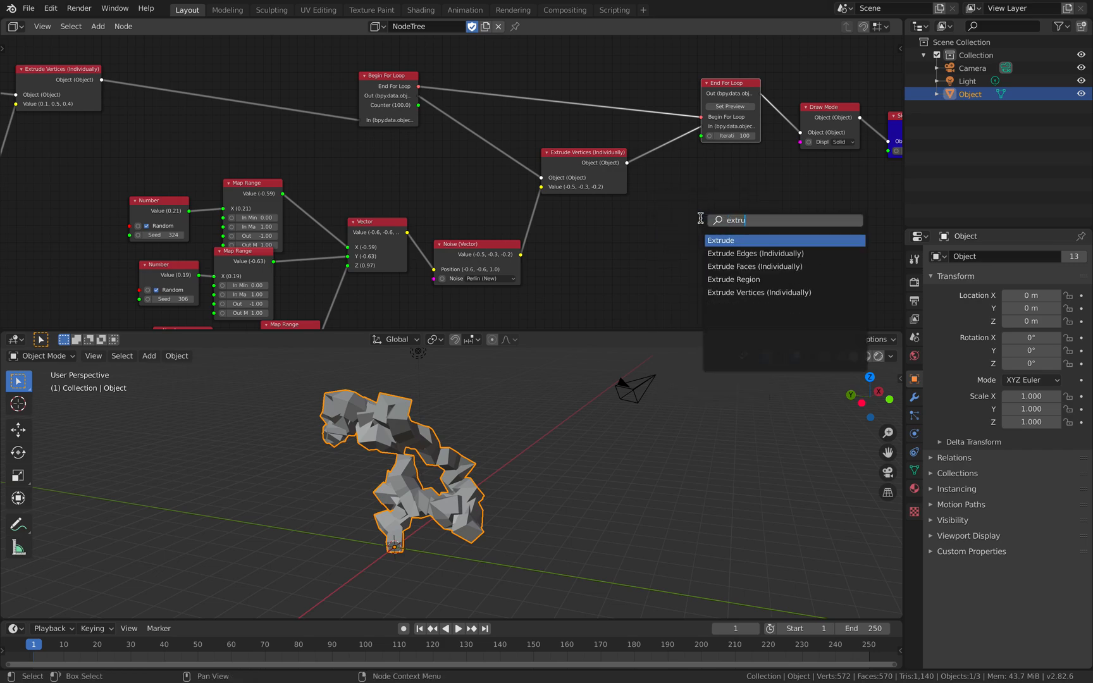
{"action": "type", "text": "de"}
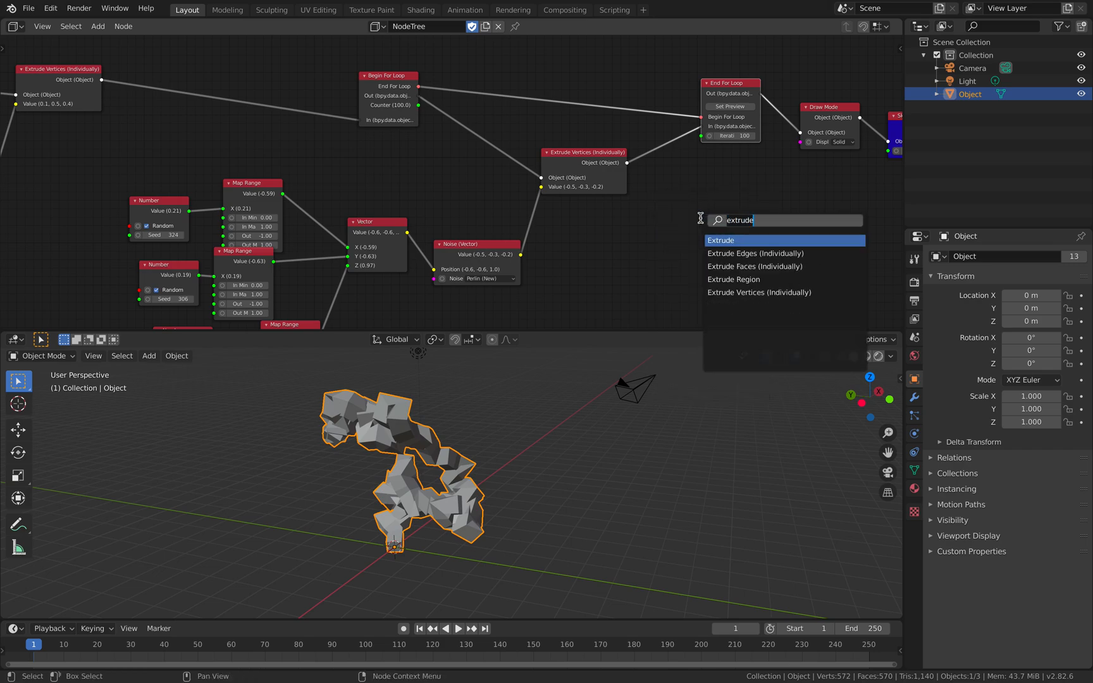
{"action": "type", "text": "select"}
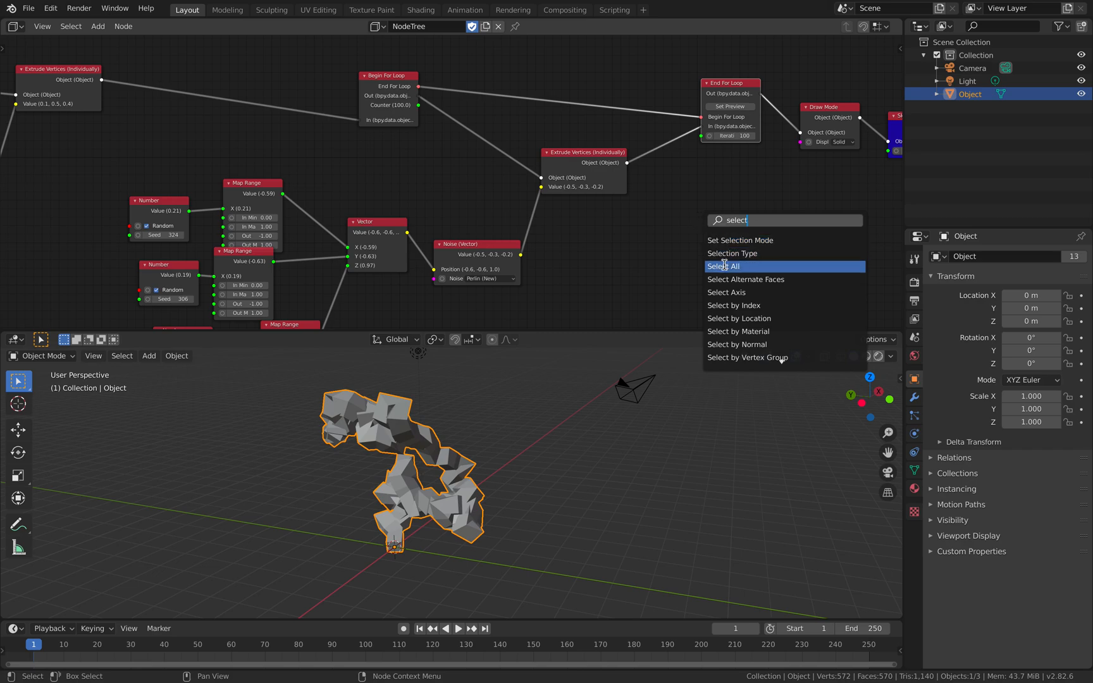
{"action": "left_click", "coordinate": [725, 266]}
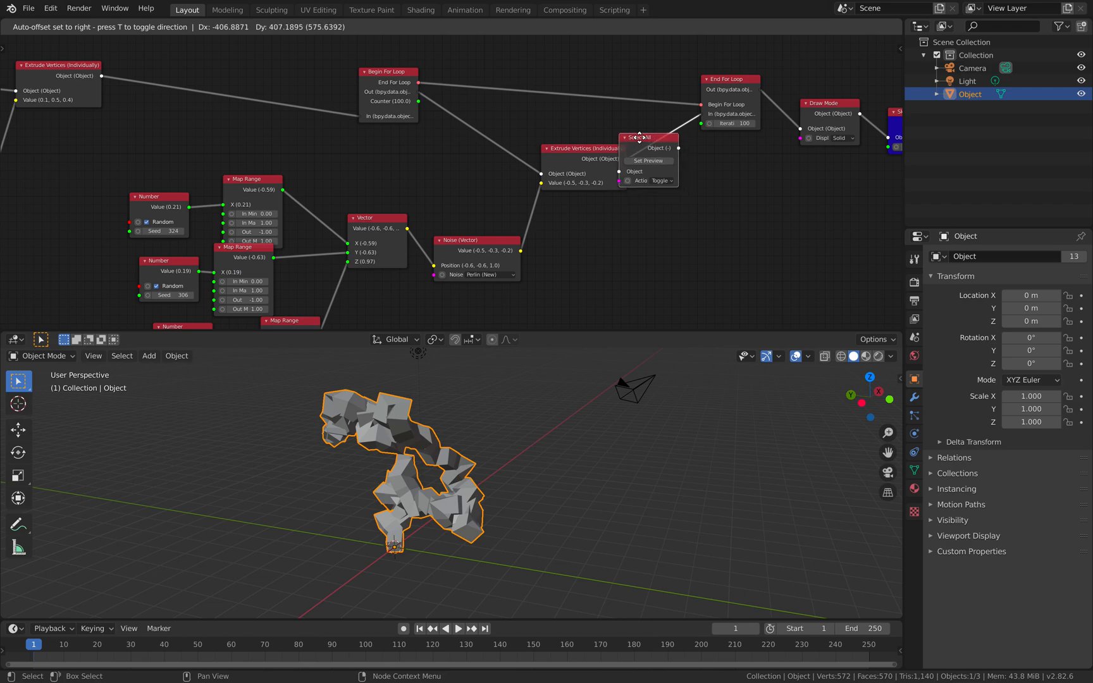
Drop Select All onto the Begin For Loop to Extrude Vertices link inside the loop.
{"action": "left_click_drag", "start_coordinate": [648, 136], "coordinate": [513, 125]}
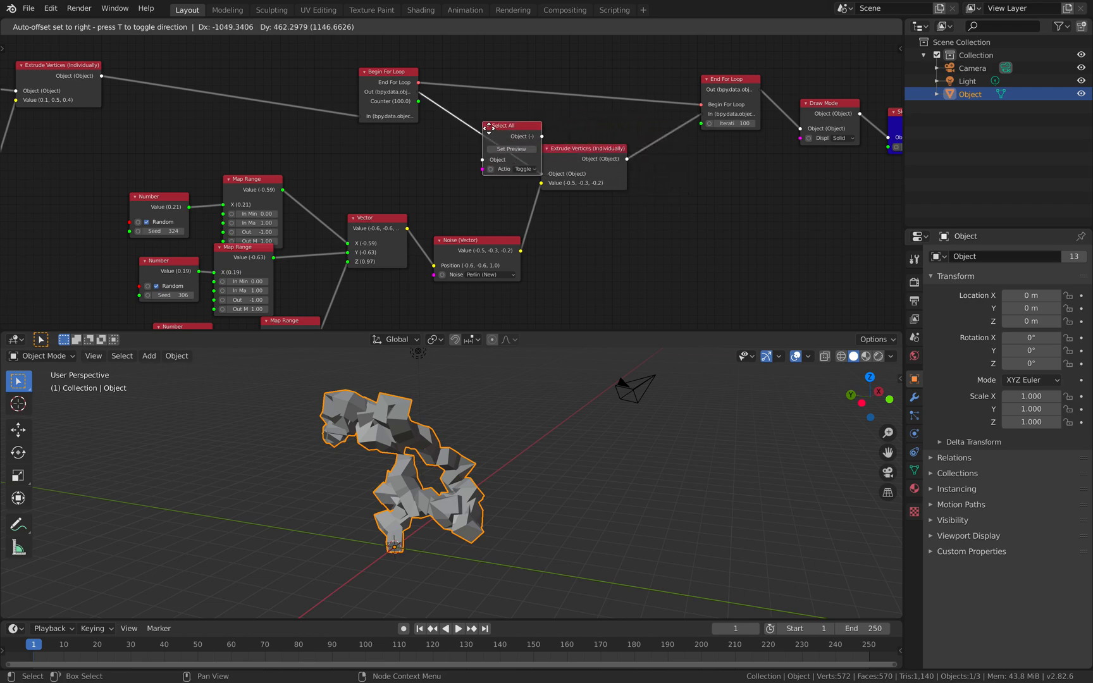
{"action": "left_click_drag", "start_coordinate": [512, 126], "coordinate": [481, 126]}
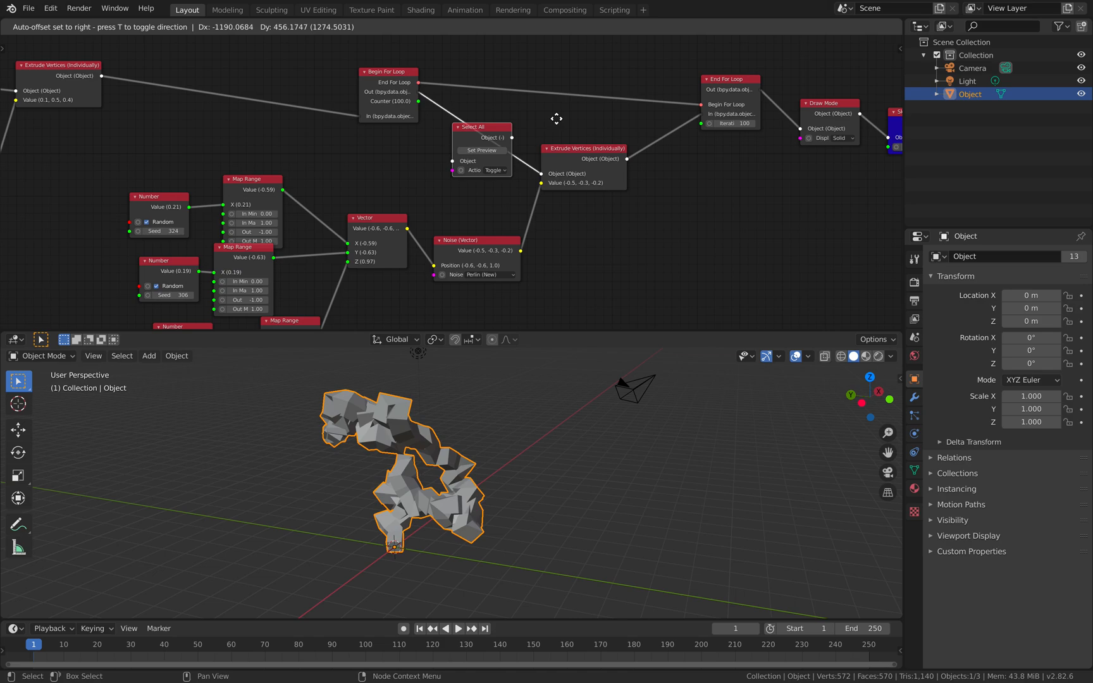
{"action": "mouse_move", "coordinate": [478, 96]}
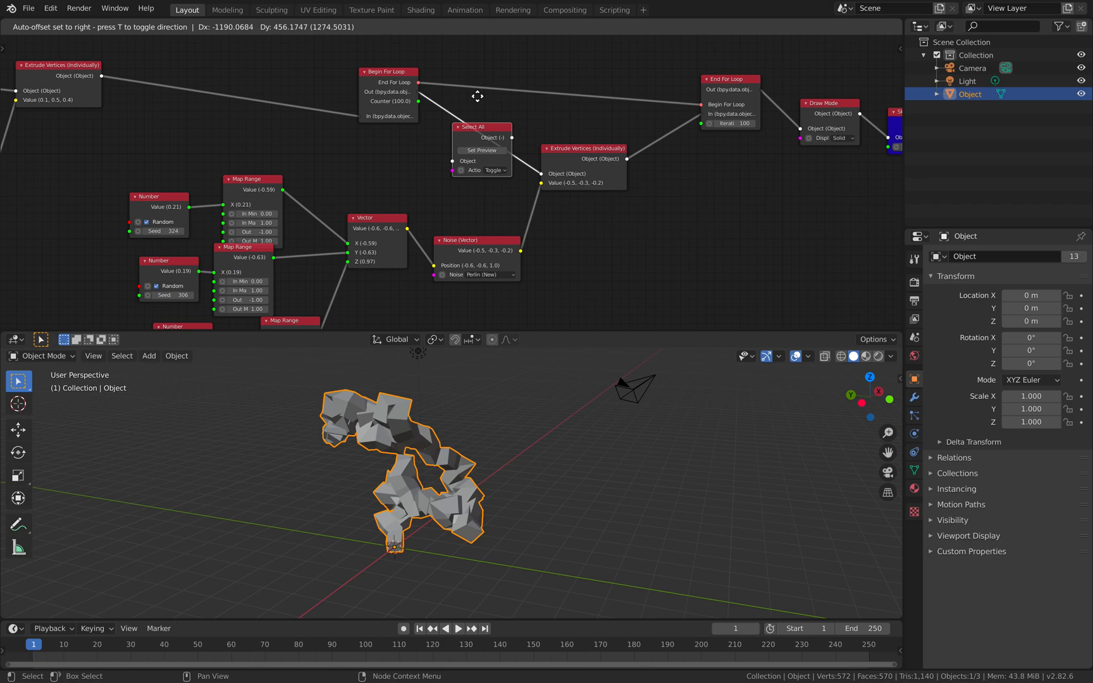
{"action": "mouse_move", "coordinate": [471, 121]}
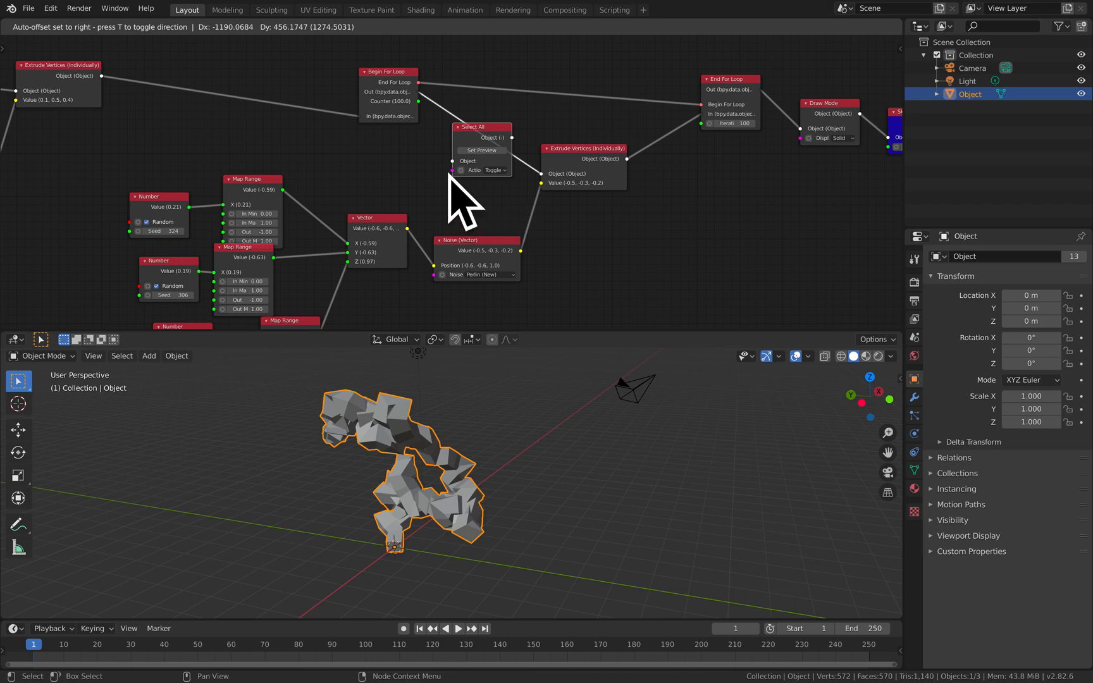
{"action": "mouse_move", "coordinate": [488, 171]}
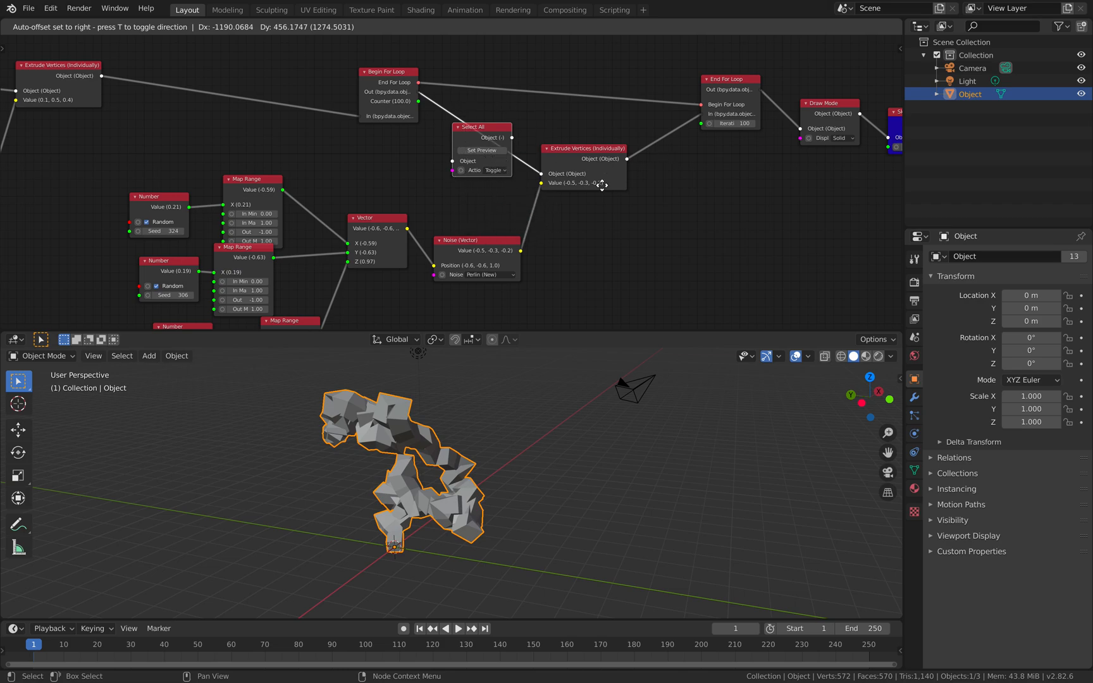
{"action": "mouse_move", "coordinate": [421, 487]}
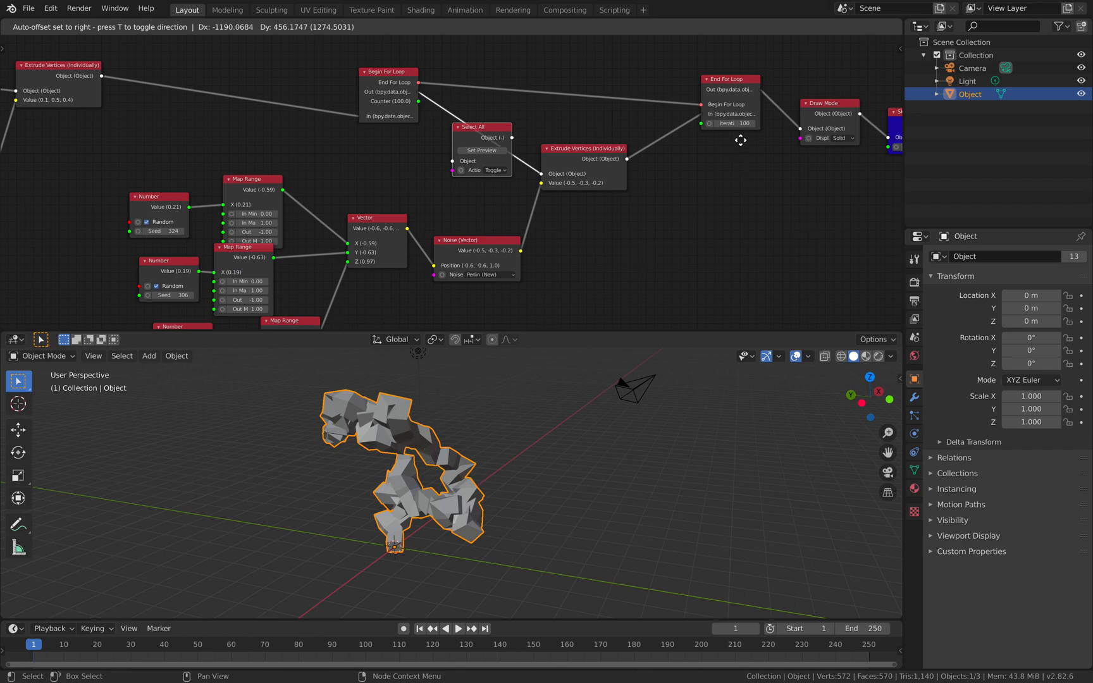
{"action": "mouse_move", "coordinate": [707, 152]}
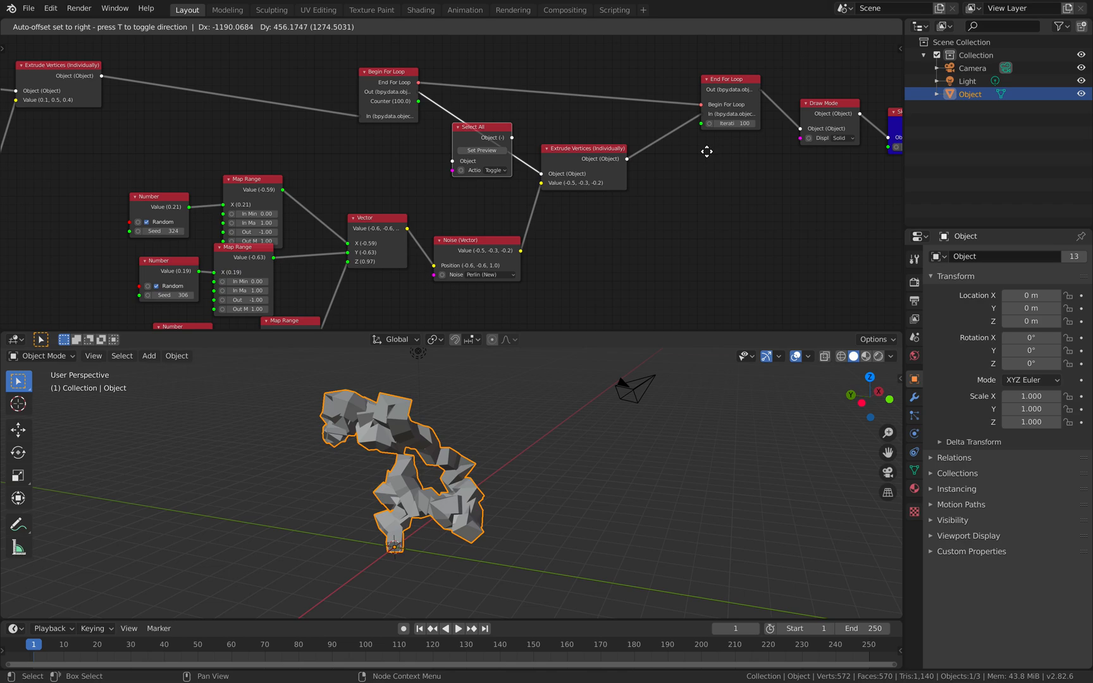
{"action": "mouse_move", "coordinate": [466, 175]}
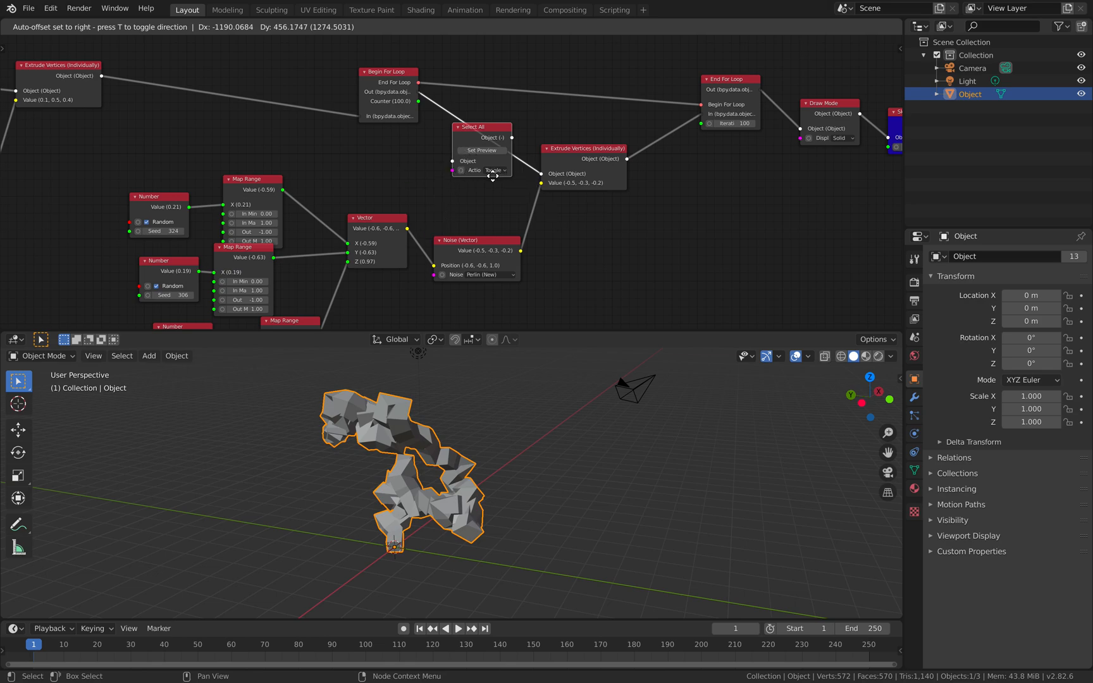
{"action": "mouse_move", "coordinate": [590, 218]}
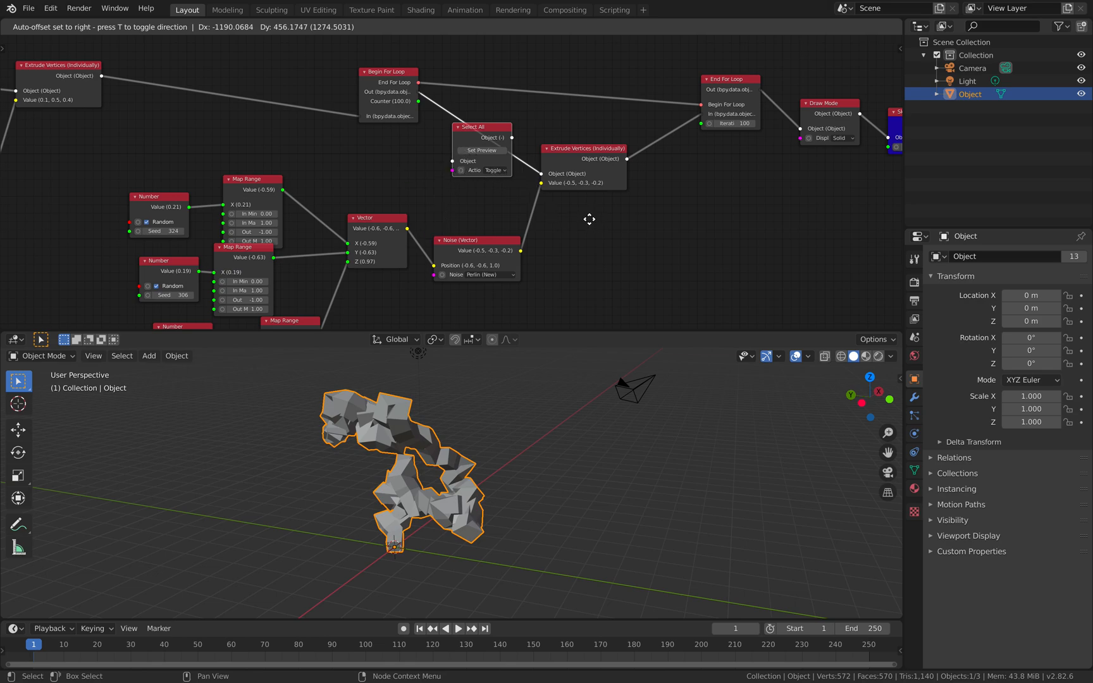